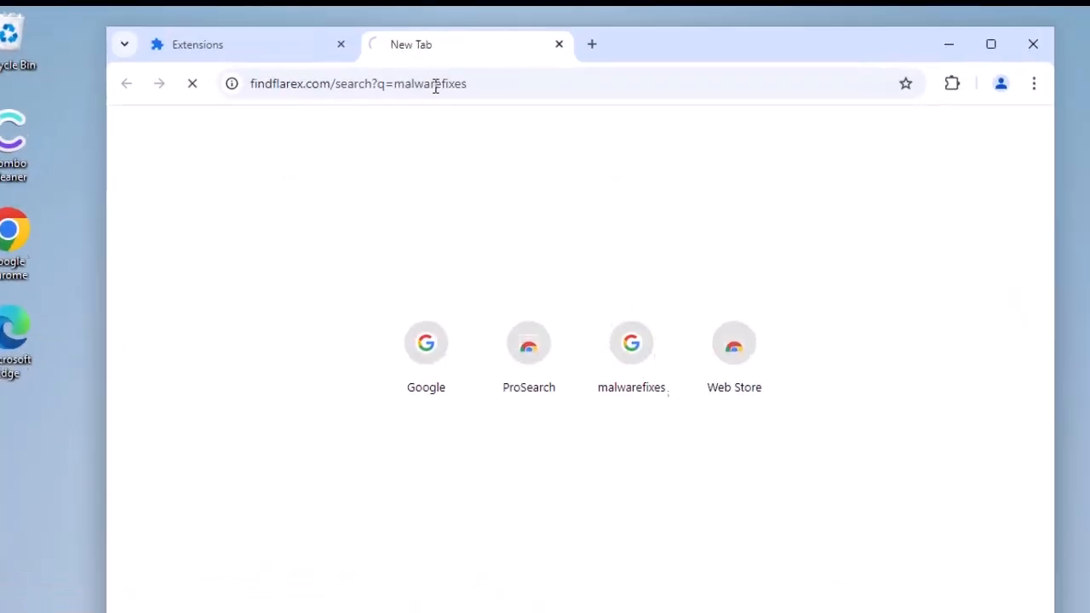
# Run a test search 'asasa' from the address bar showing the redirect to boyu.com.tr.
pyautogui.click(631, 343)
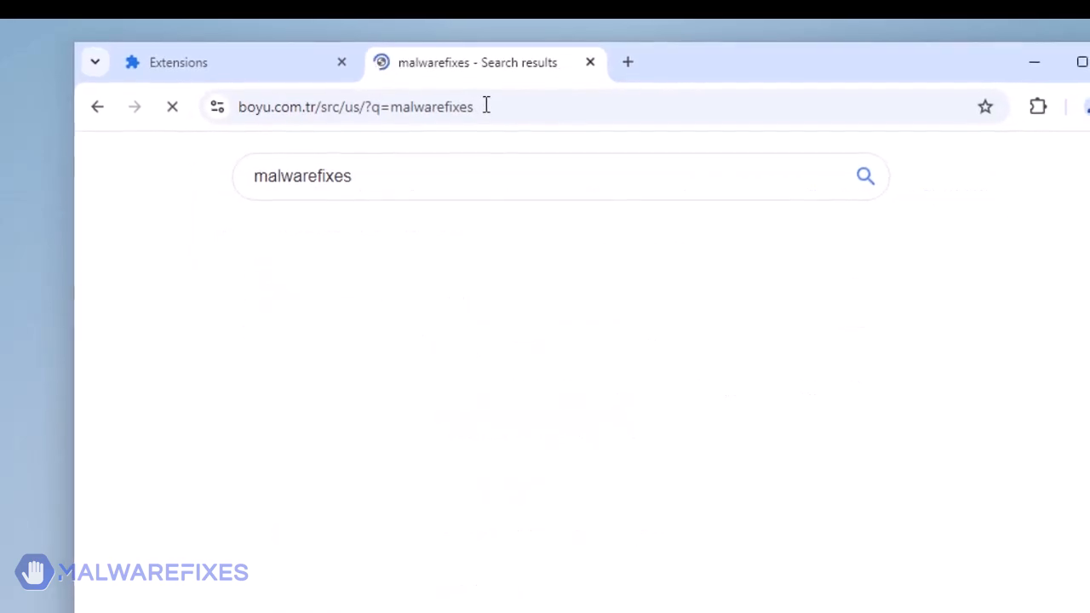
pyautogui.write('asasaaaa')
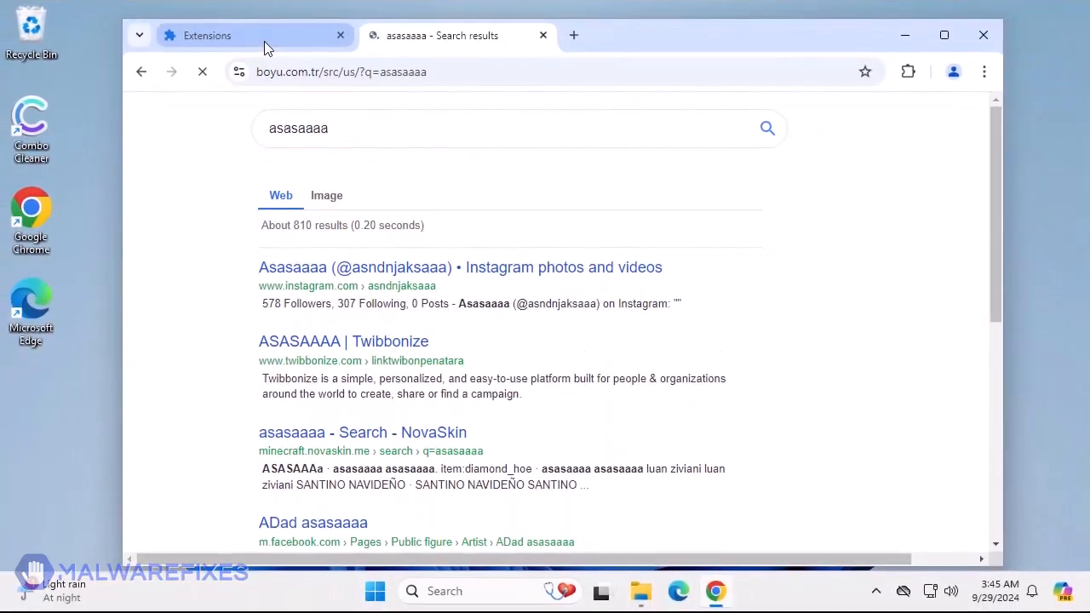
# Review the UltraSearch extension's details and return to the extensions list.
pyautogui.click(247, 34)
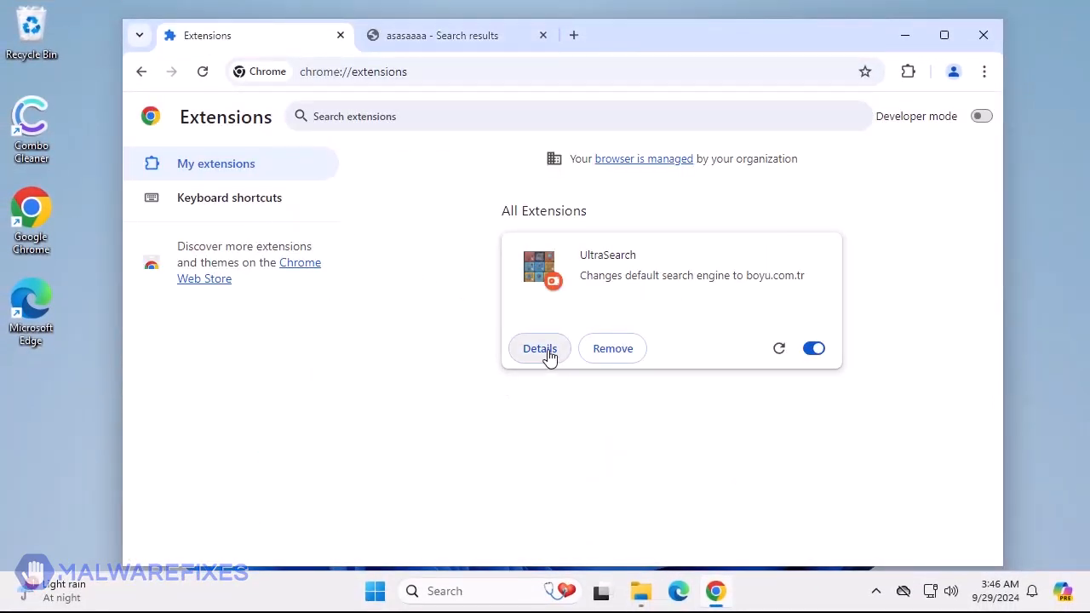
pyautogui.click(540, 347)
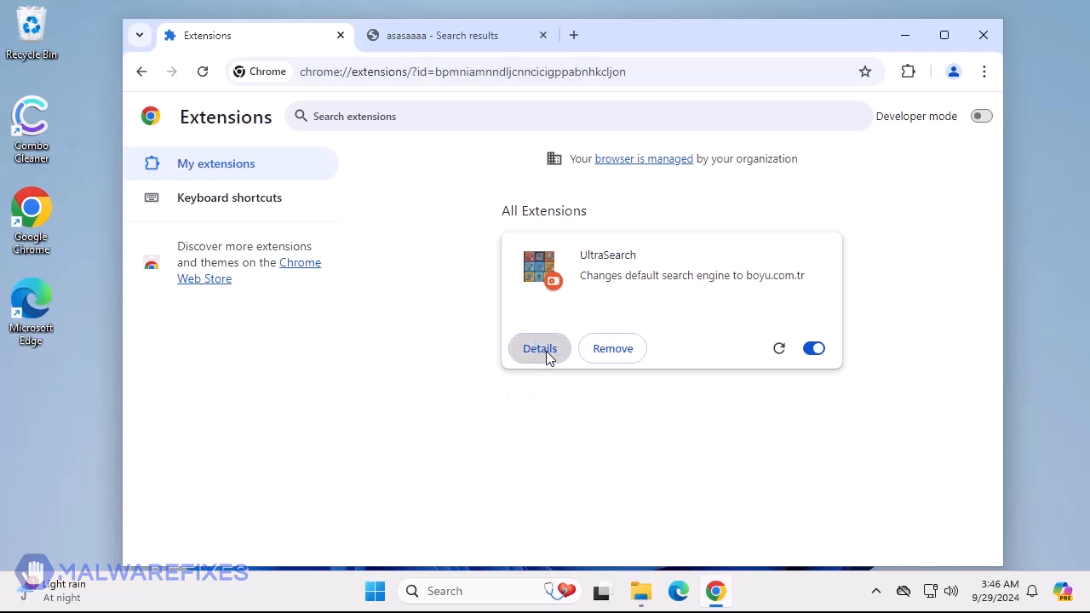
pyautogui.click(540, 348)
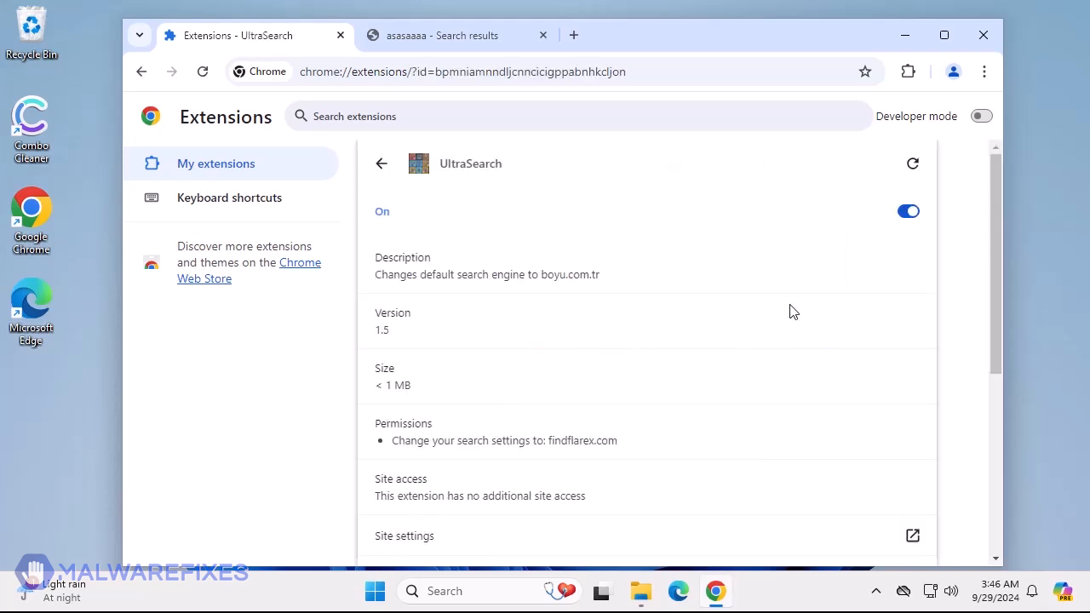
pyautogui.scroll(-3)
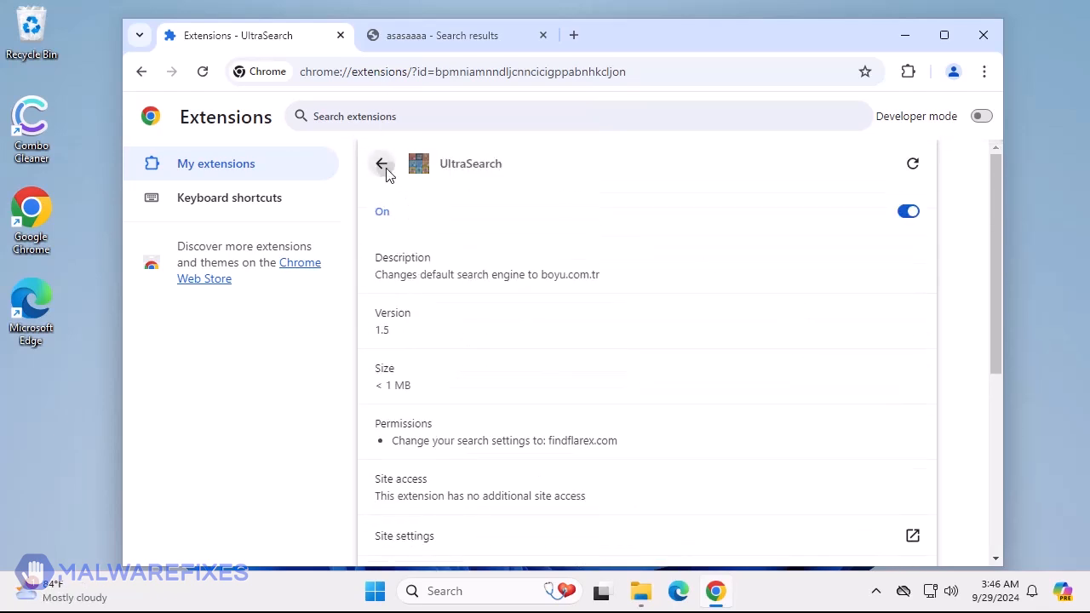
pyautogui.click(382, 164)
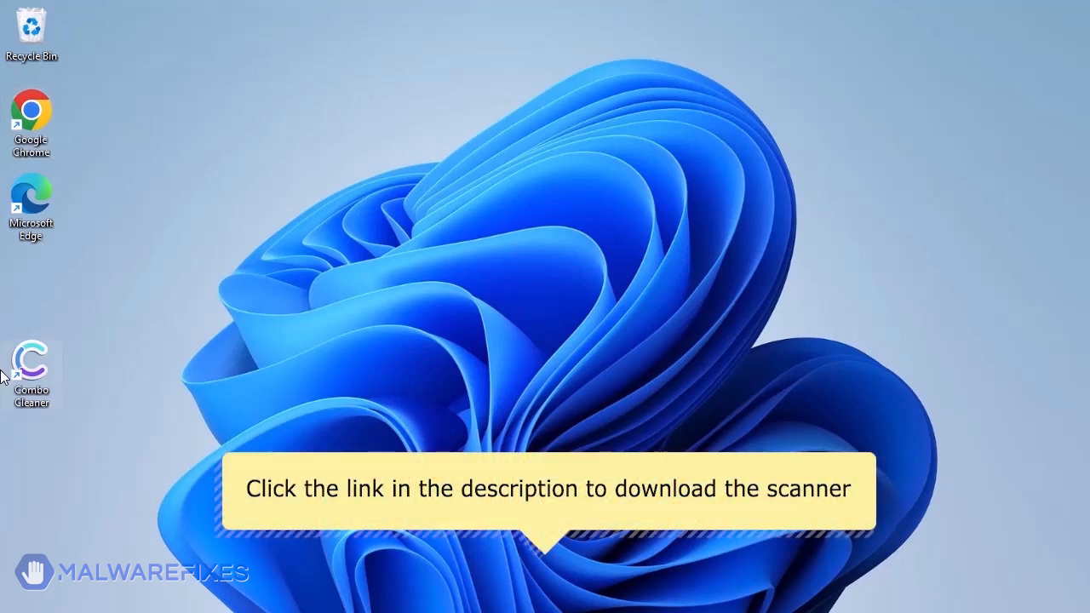
pyautogui.moveTo(31, 358)
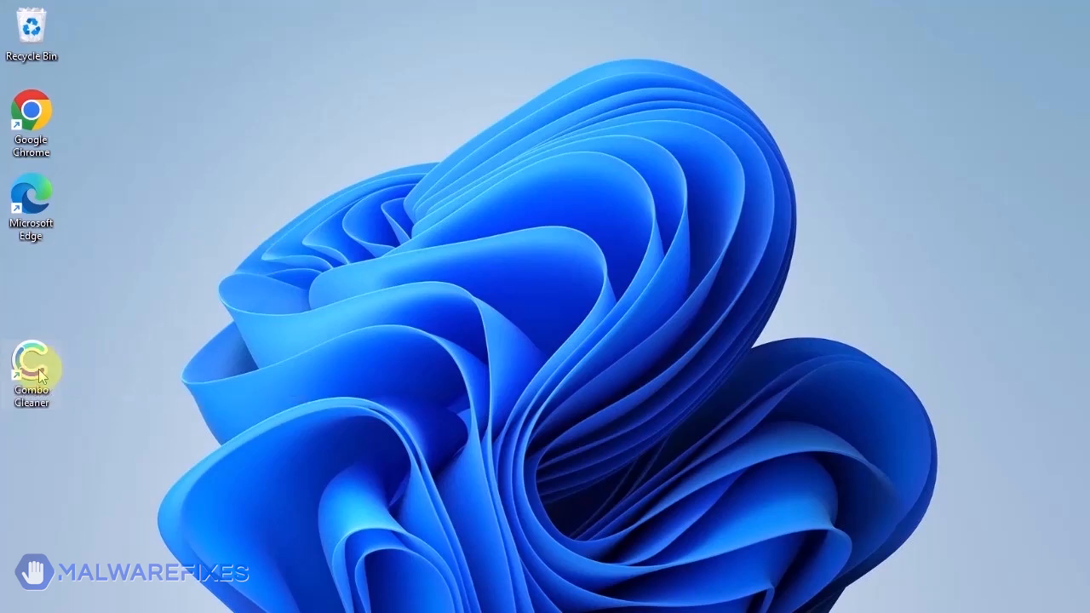
# Launch Combo Cleaner, run a Quick Scan and remove all seven detected threats.
pyautogui.doubleClick(31, 361)
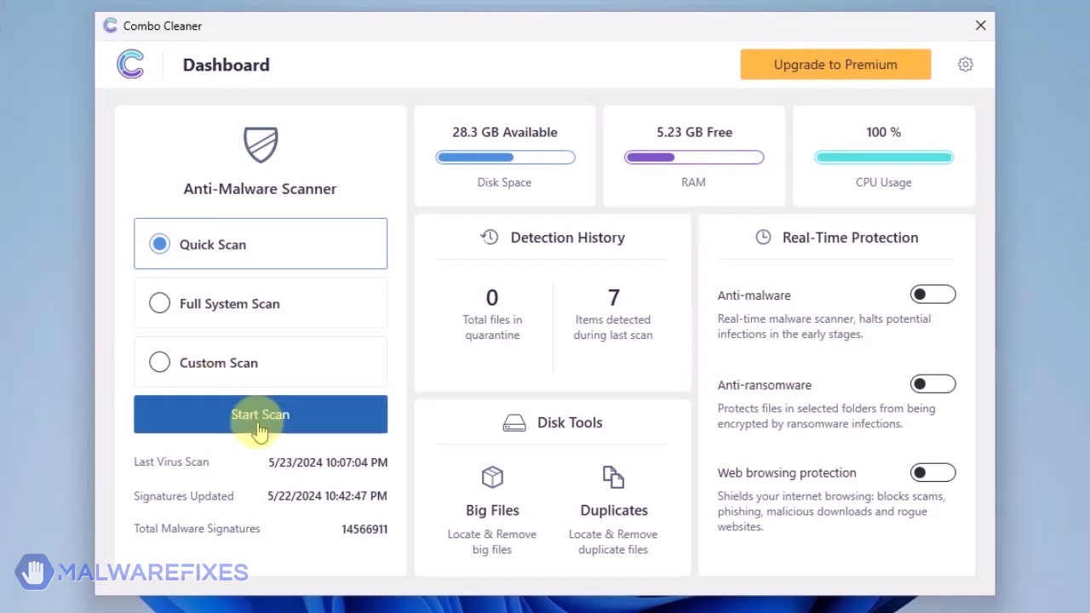
pyautogui.click(259, 414)
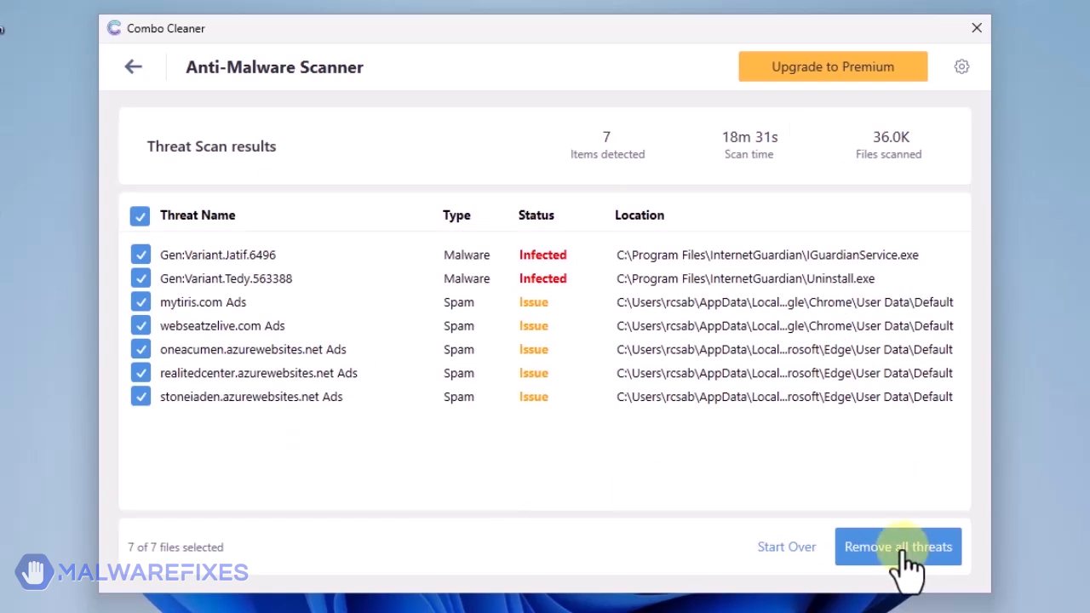
pyautogui.click(898, 545)
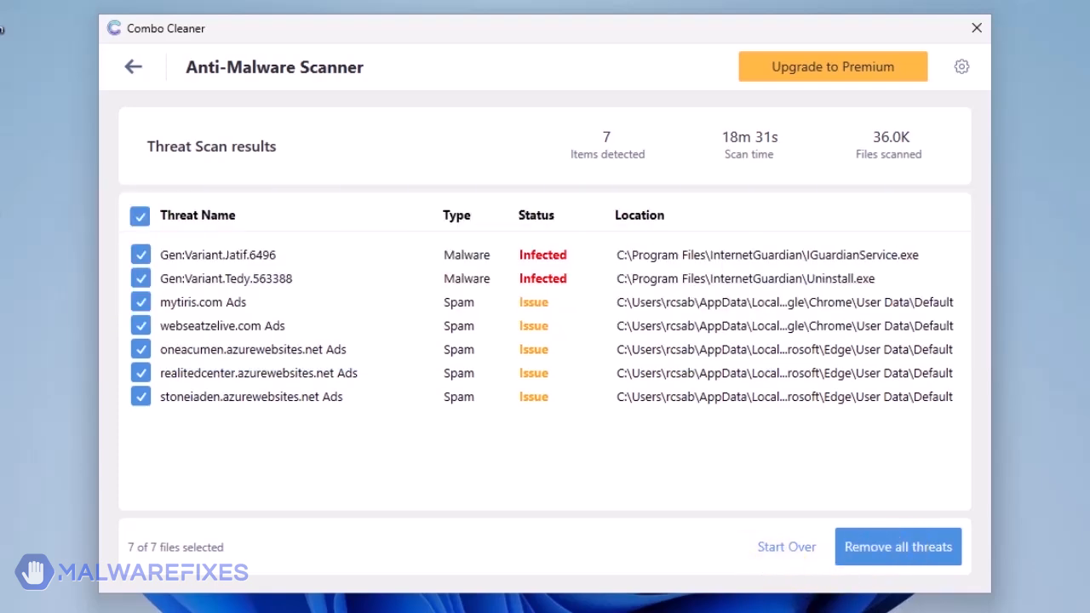
pyautogui.click(976, 27)
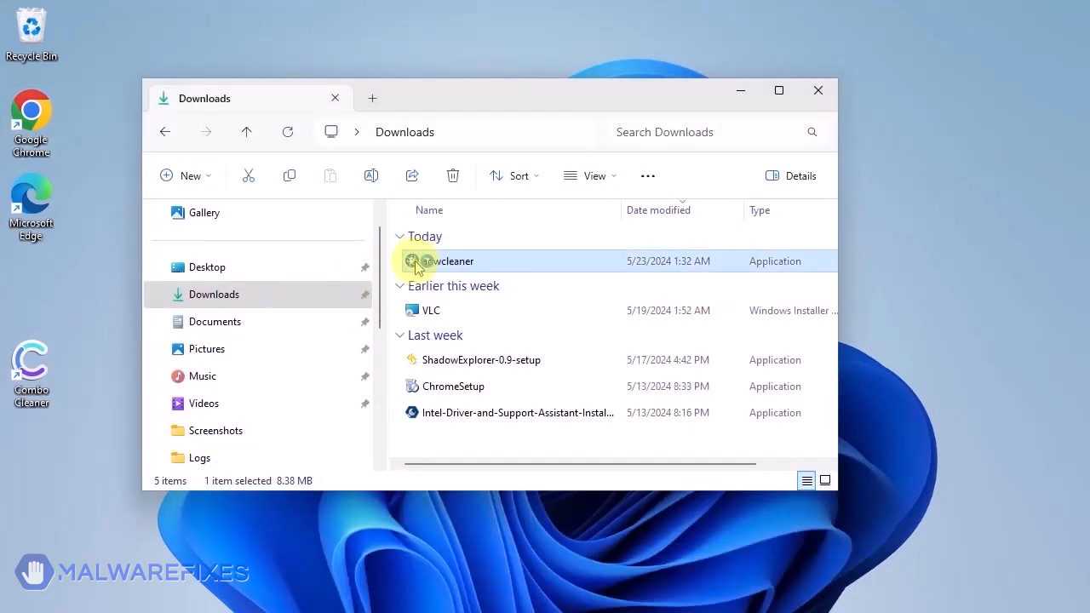
# Launch the downloaded AdwCleaner with admin approval and go to its settings.
pyautogui.doubleClick(453, 262)
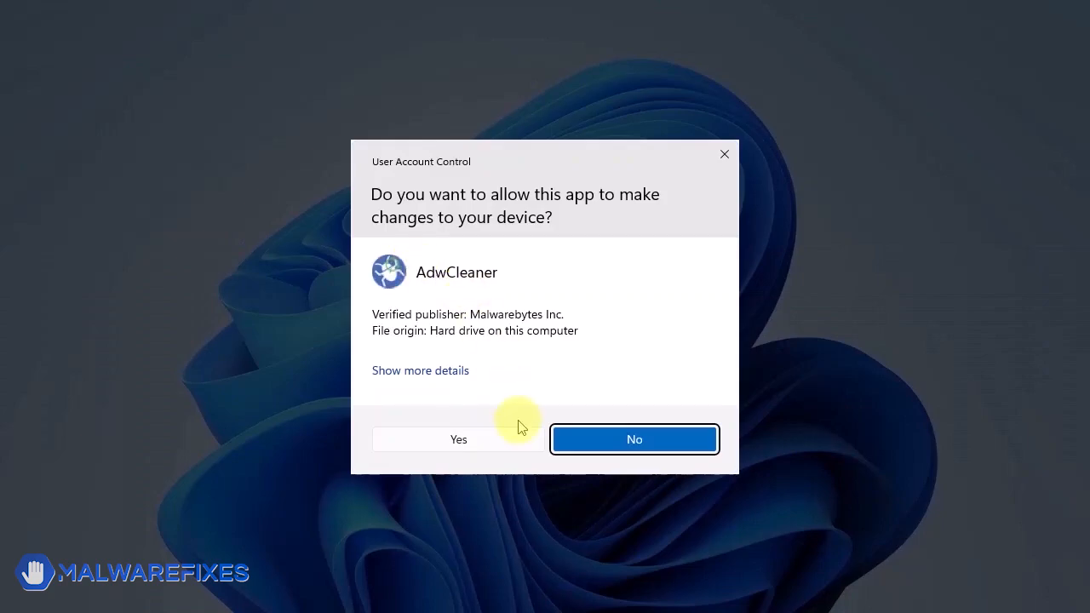
pyautogui.click(458, 439)
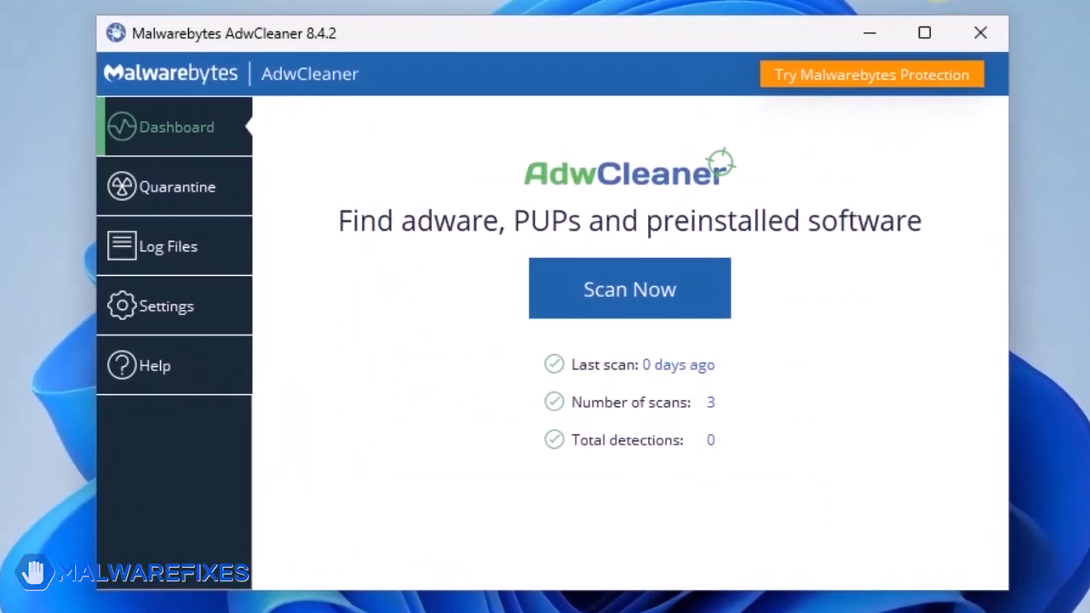
pyautogui.moveTo(153, 320)
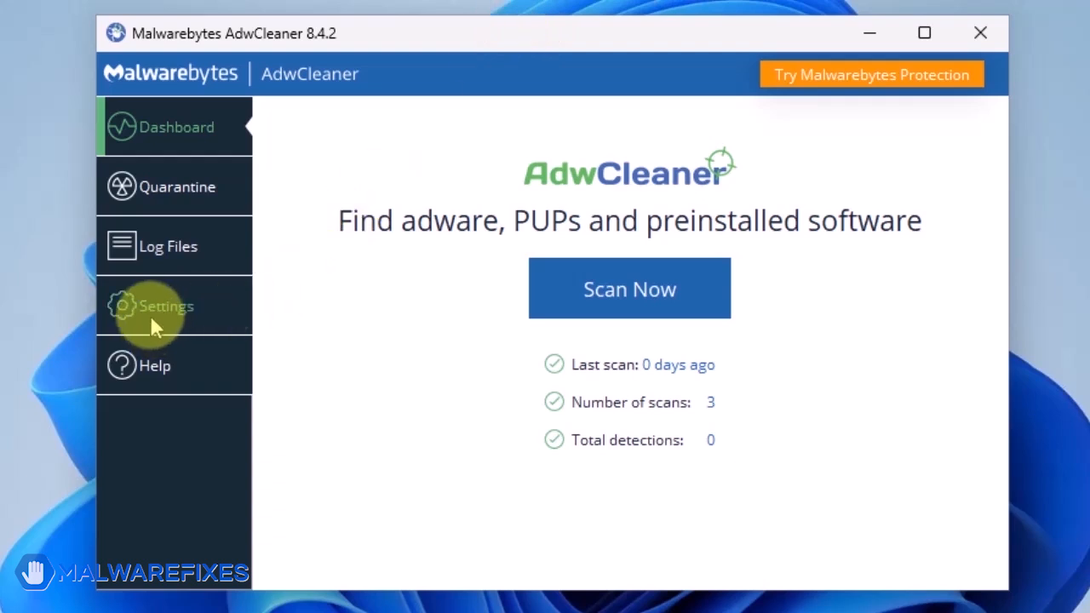
pyautogui.click(167, 306)
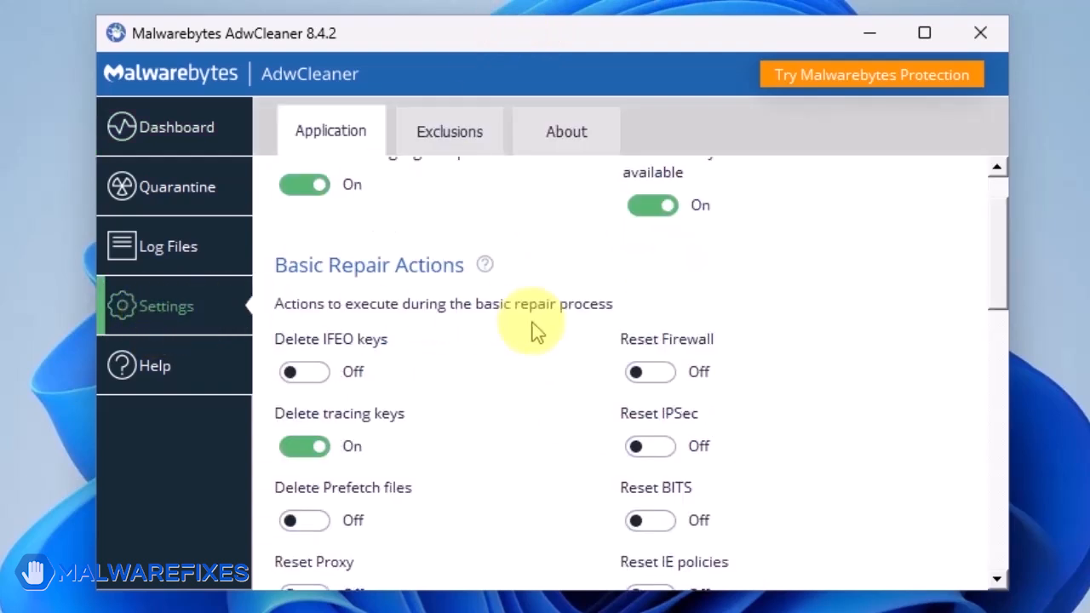
# Turn on Reset Chrome policies and Reset IE policies for basic repair, then return to the dashboard.
pyautogui.scroll(-3)
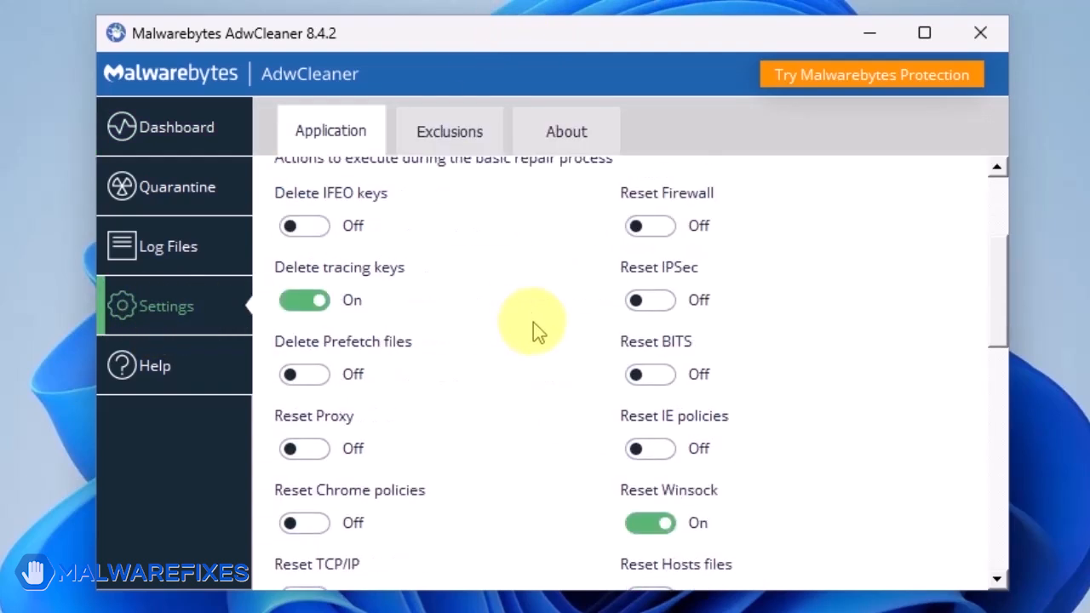
pyautogui.scroll(-3)
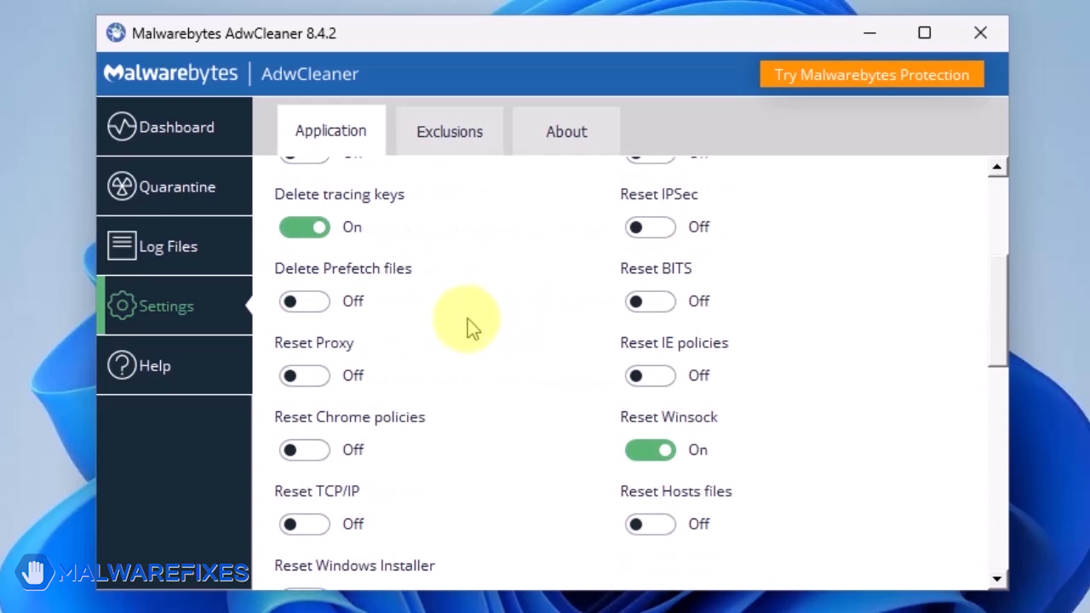
pyautogui.click(304, 450)
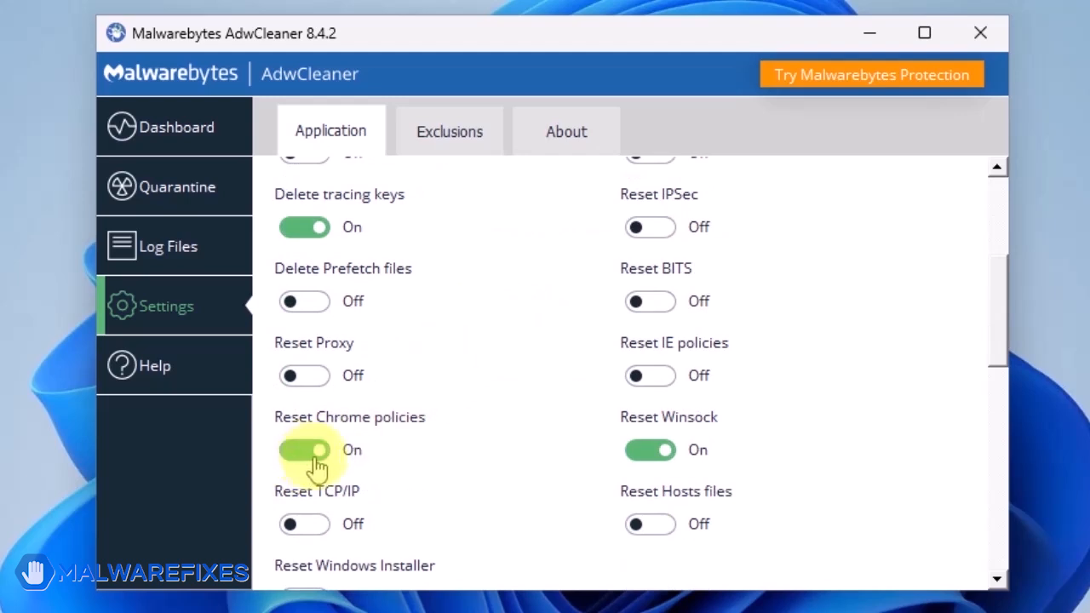
pyautogui.click(651, 377)
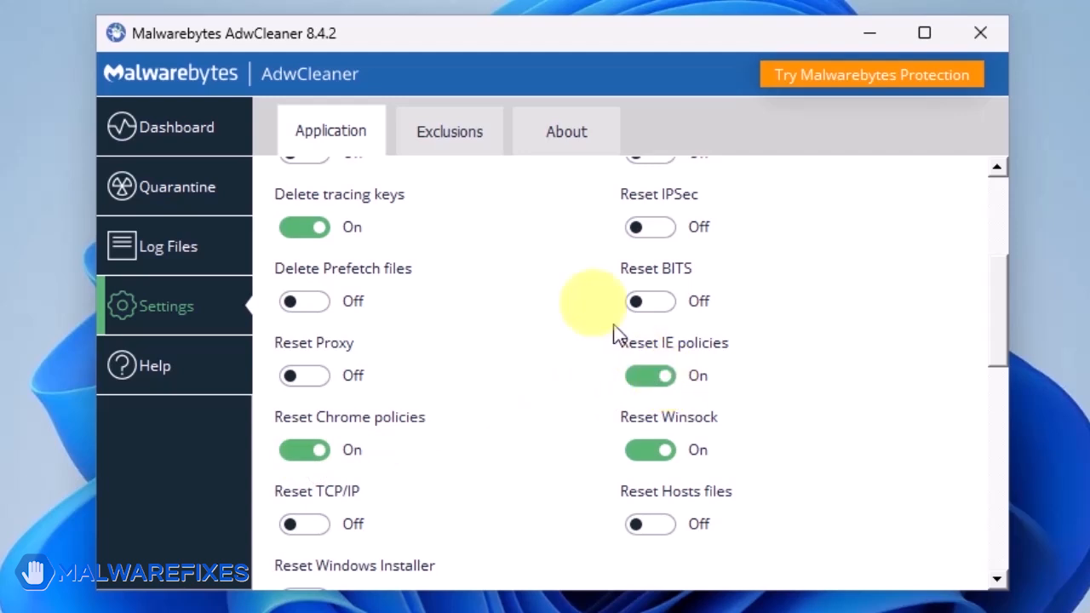
pyautogui.click(174, 126)
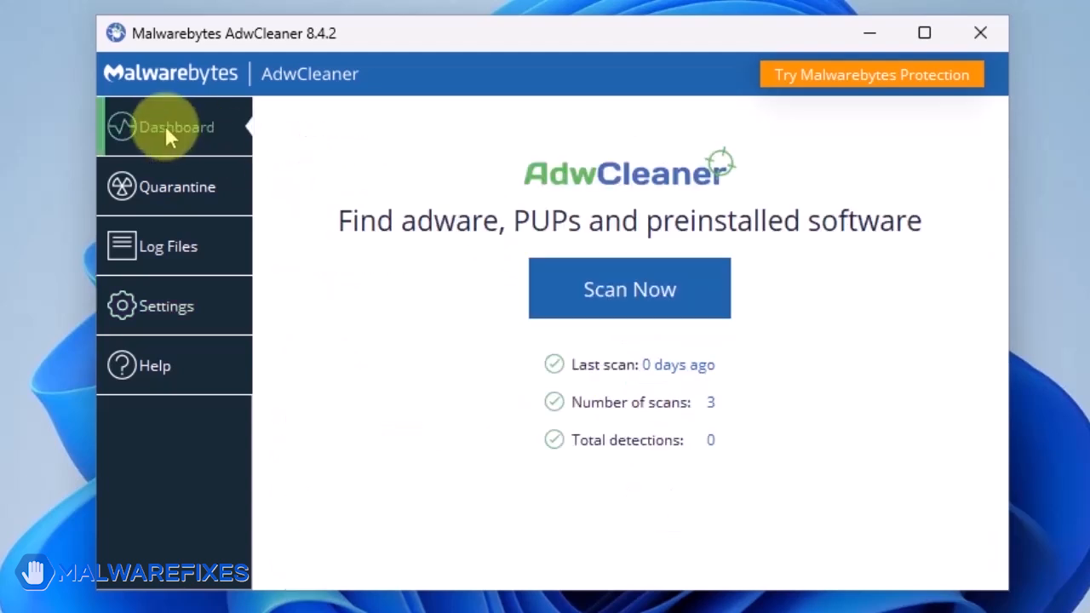
pyautogui.moveTo(532, 220)
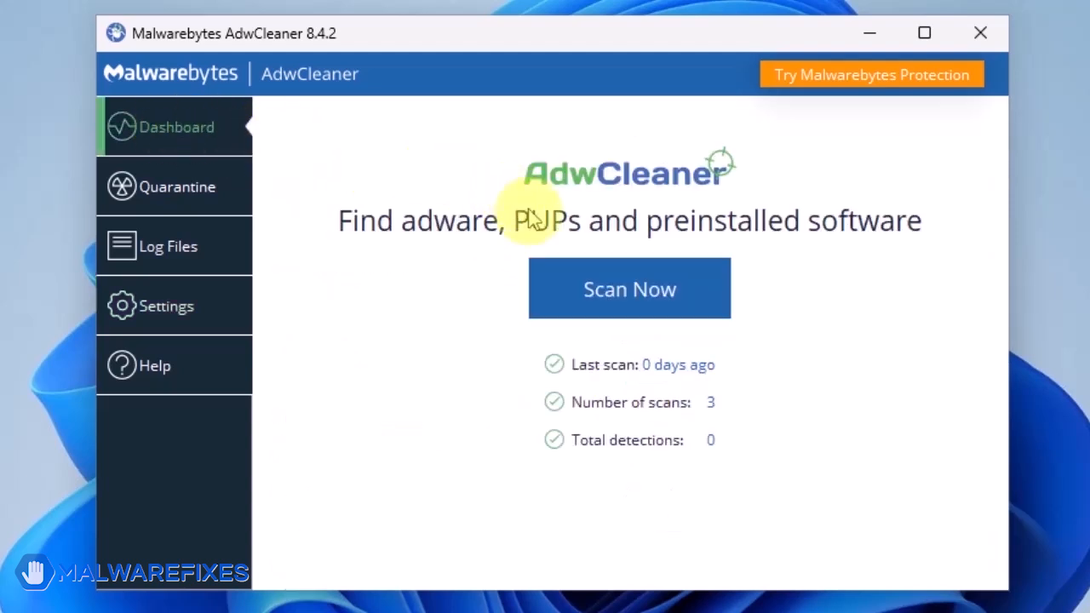
# Scan with AdwCleaner and run Basic Repair, confirming that all processes will be closed.
pyautogui.click(630, 287)
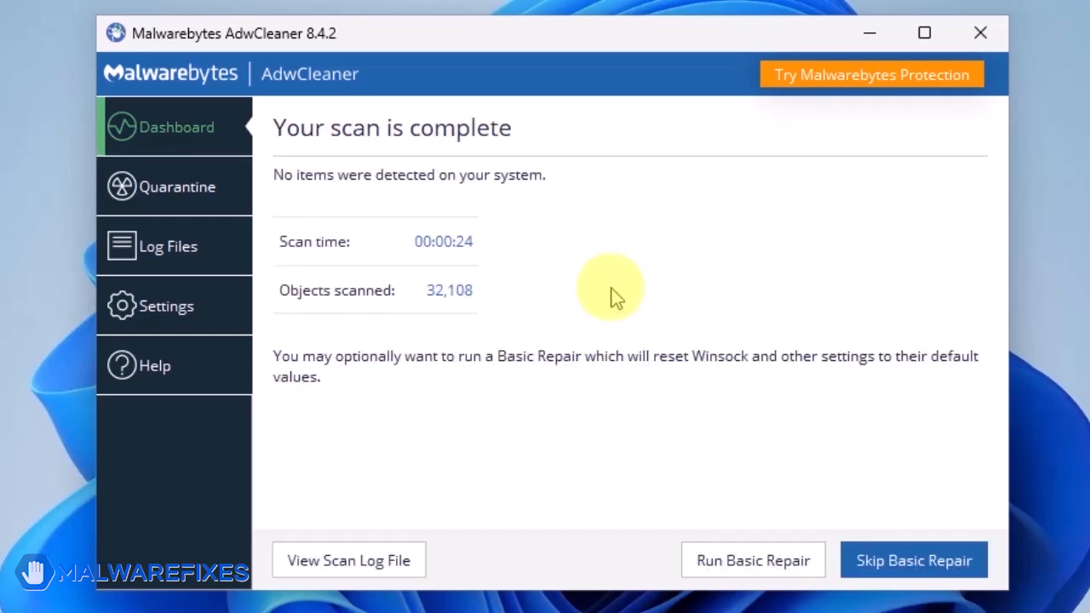
pyautogui.moveTo(753, 560)
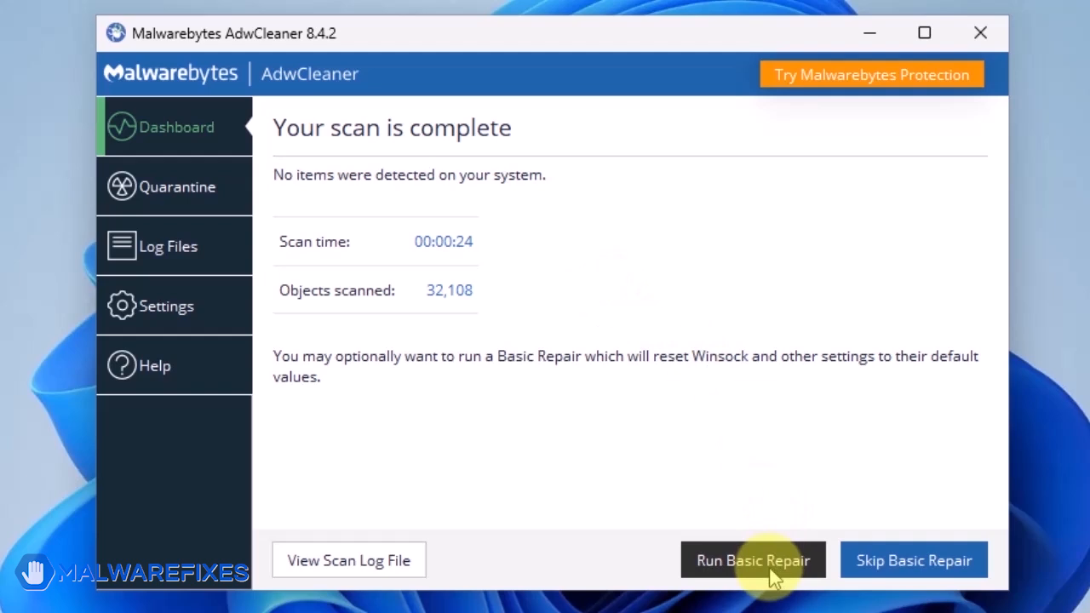
pyautogui.click(753, 559)
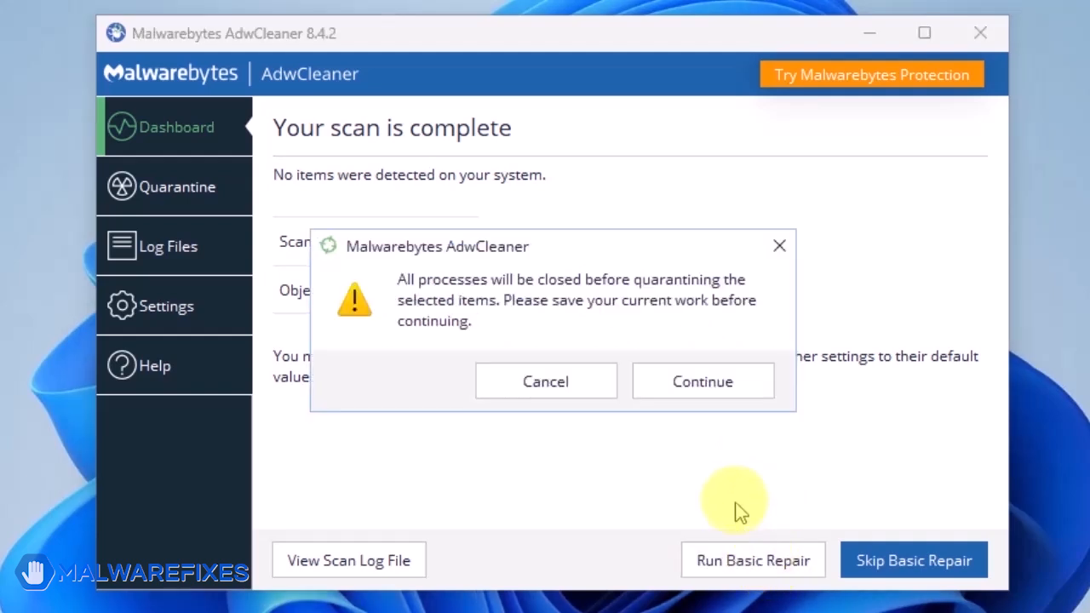
pyautogui.click(702, 382)
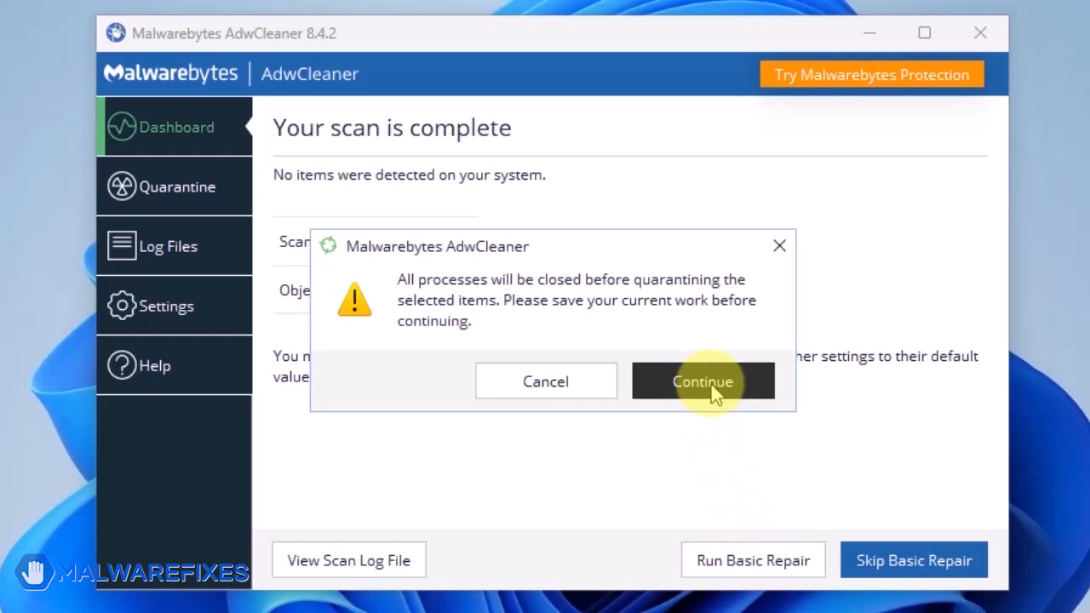
pyautogui.click(702, 382)
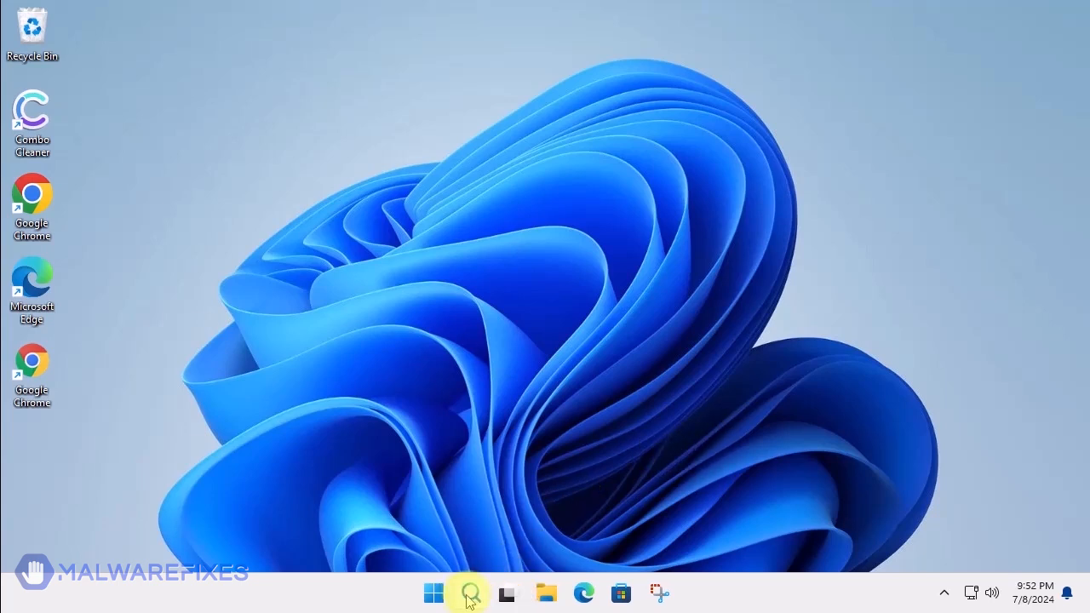
# Search Windows for appwiz.cpl to get its Control panel item result.
pyautogui.write('a')
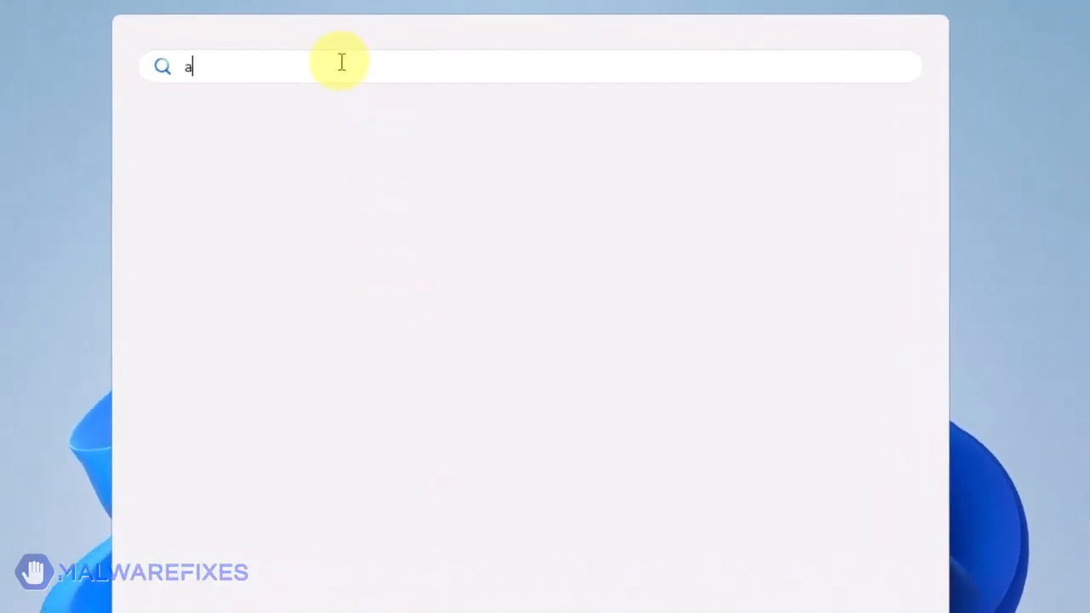
pyautogui.write('ppwio')
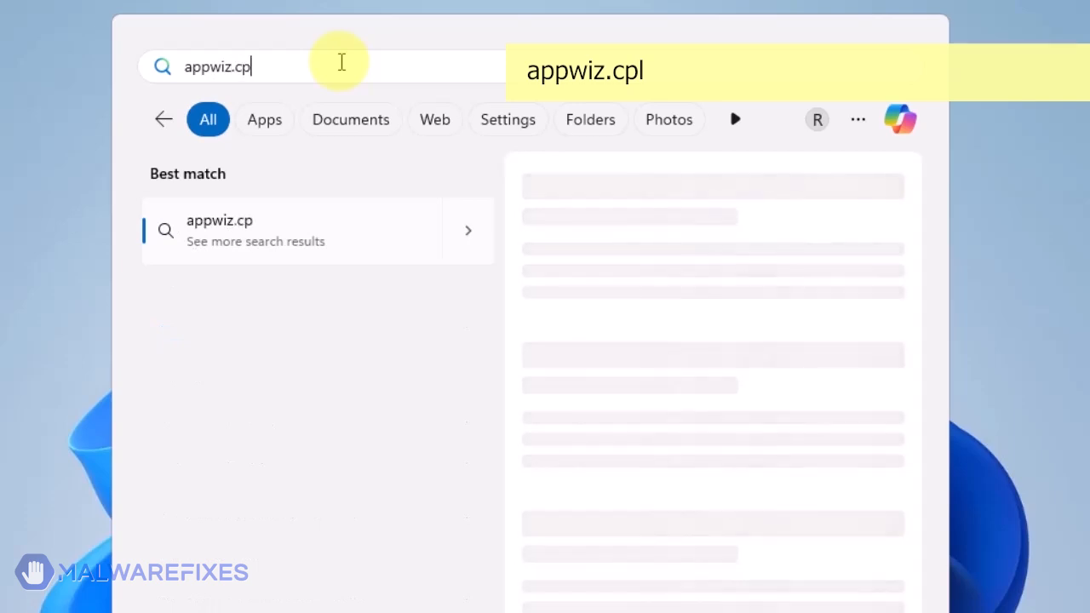
pyautogui.write('l')
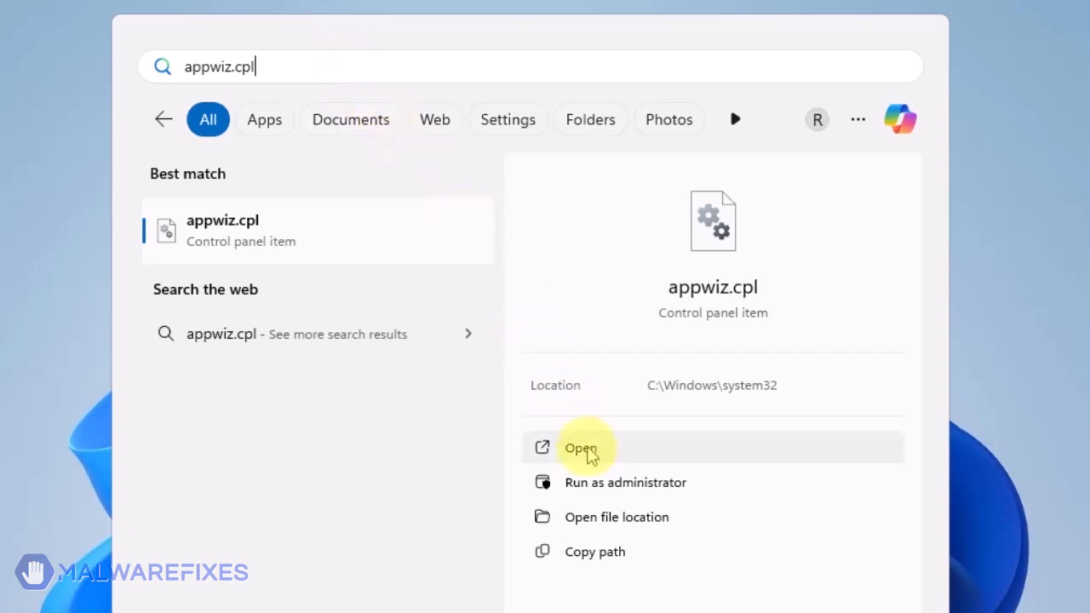
# Launch Programs and Features and sort programs with the most recently installed first.
pyautogui.click(579, 450)
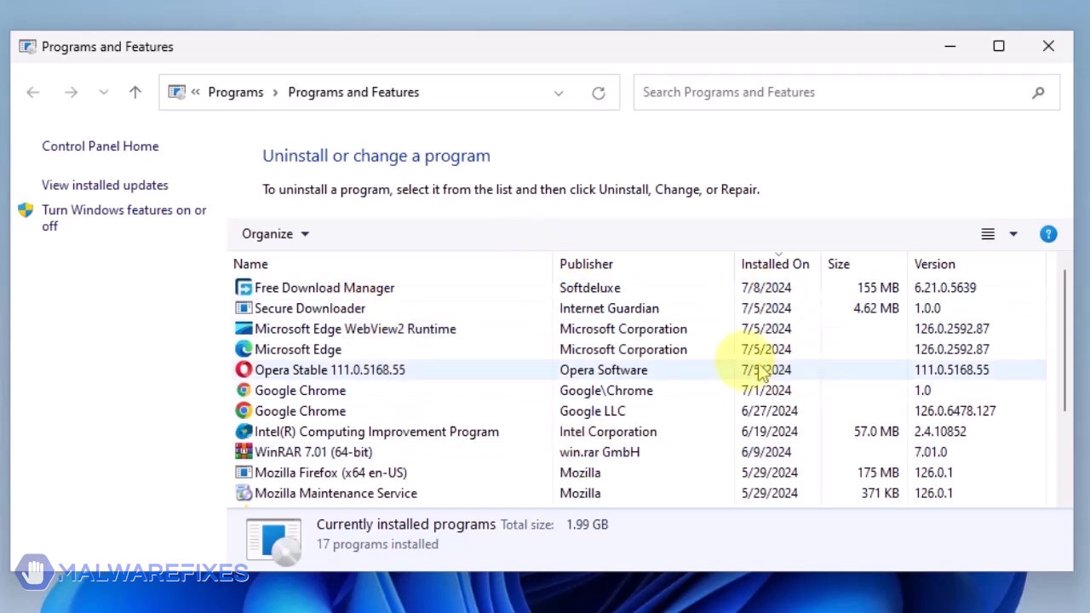
pyautogui.click(774, 262)
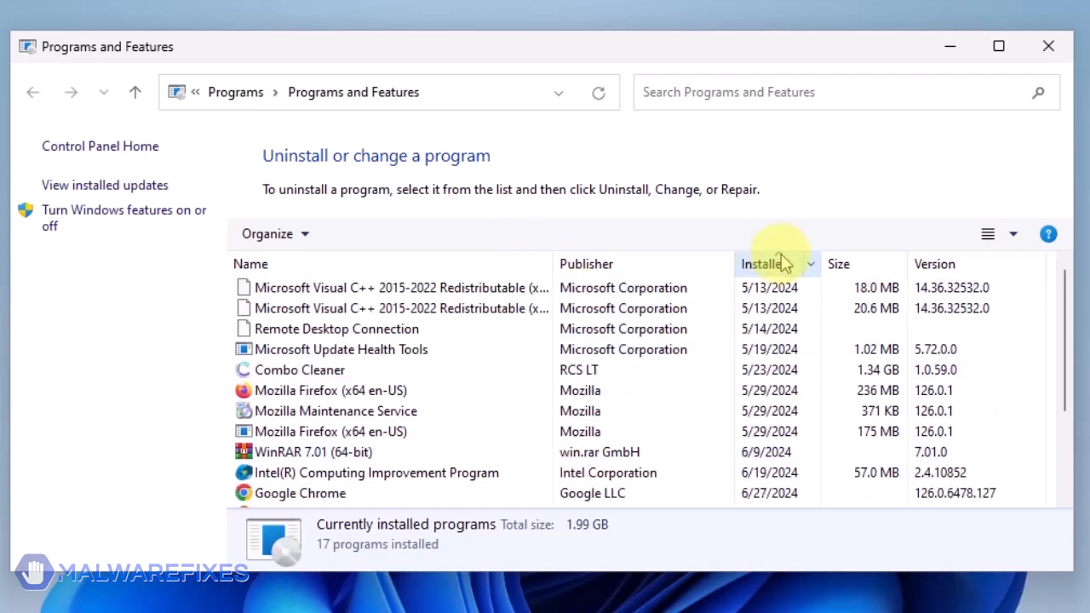
pyautogui.click(764, 264)
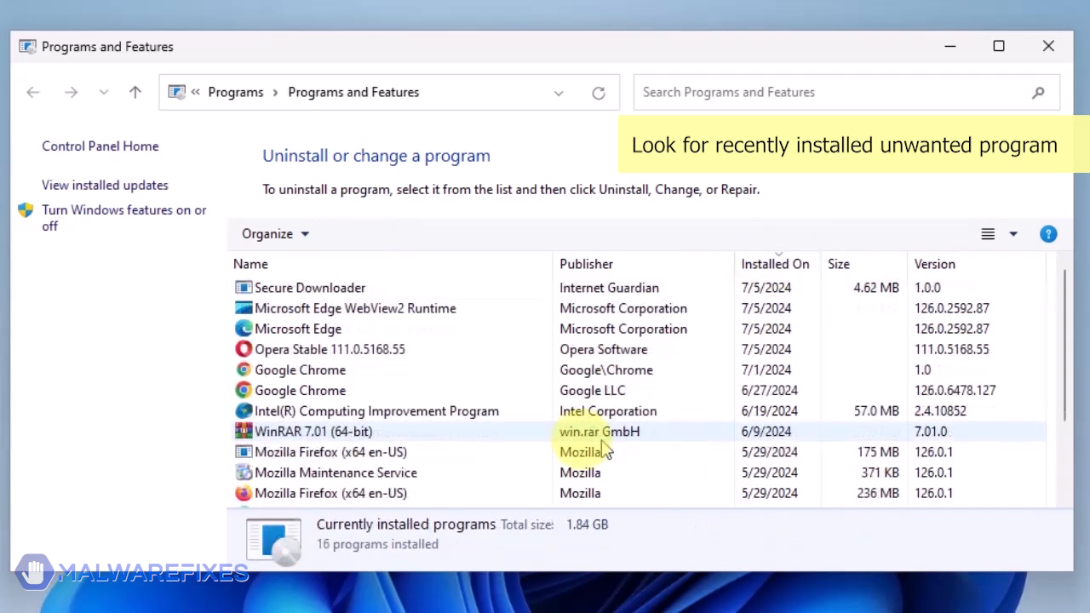
# Uninstall Secure Downloader by Internet Guardian, confirming the removal.
pyautogui.click(310, 286)
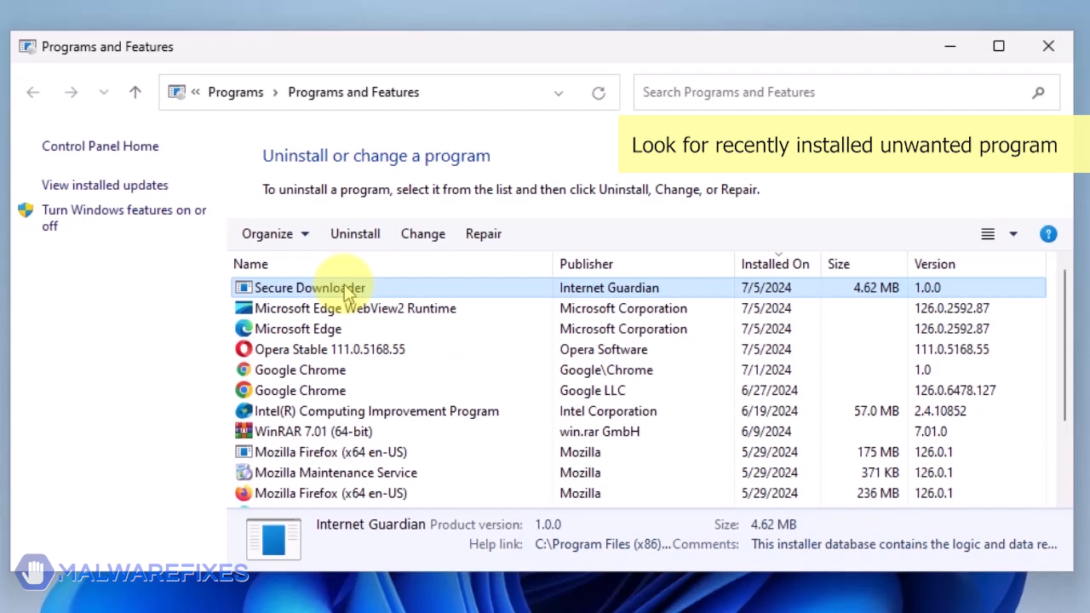
pyautogui.click(354, 233)
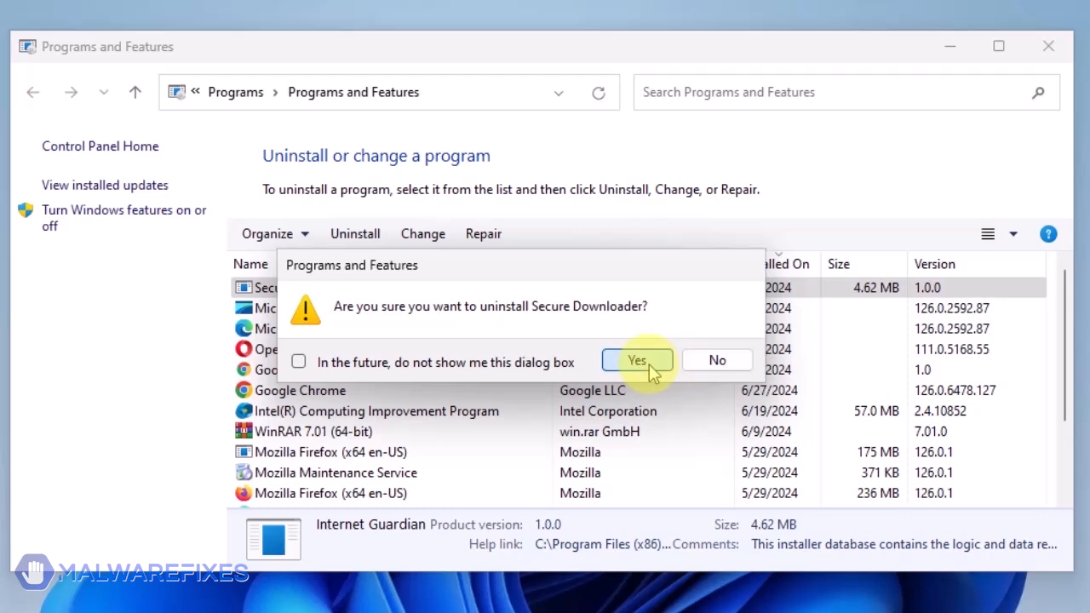
pyautogui.click(637, 361)
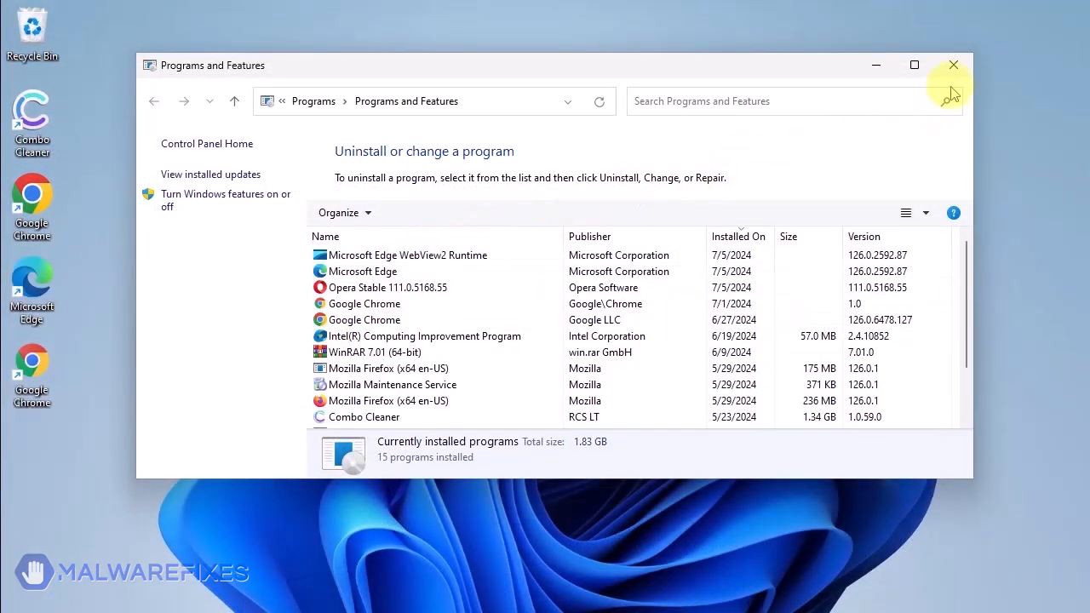
pyautogui.moveTo(954, 64)
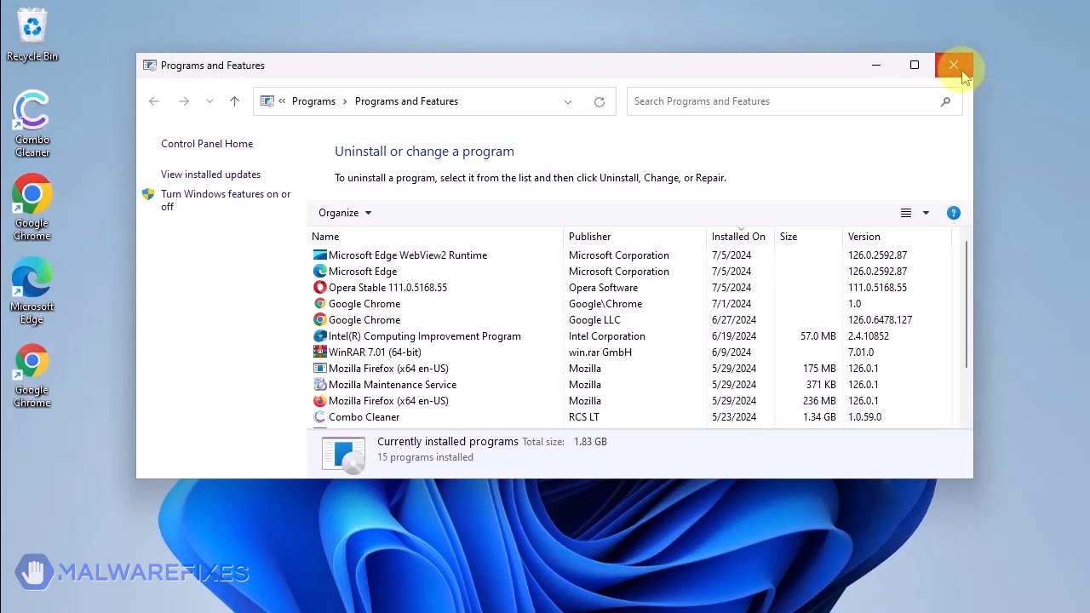
# Close Programs and Features and bring up Windows search.
pyautogui.click(954, 65)
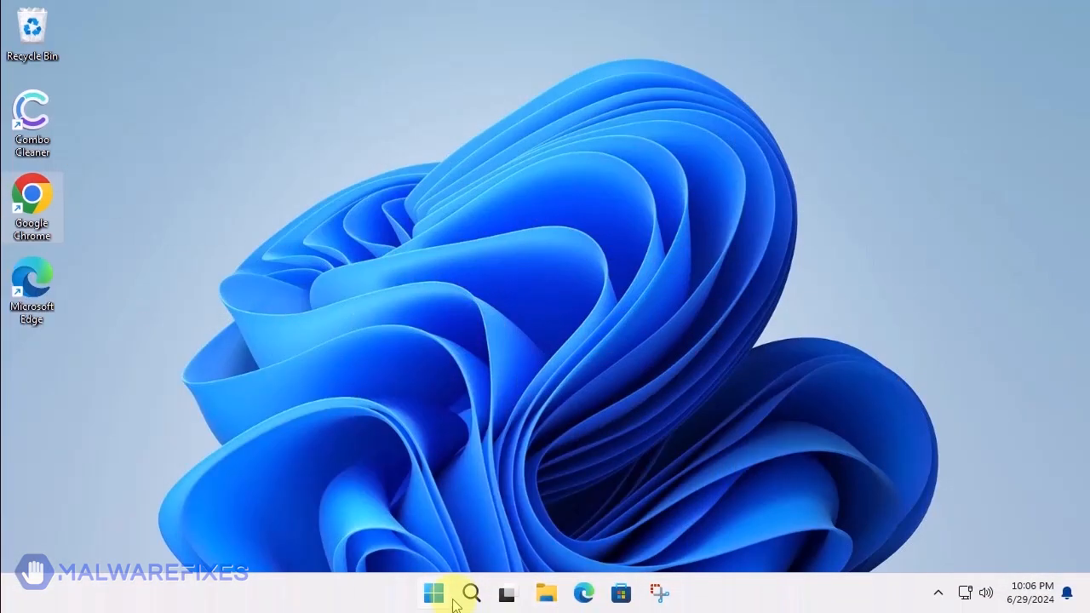
pyautogui.click(470, 593)
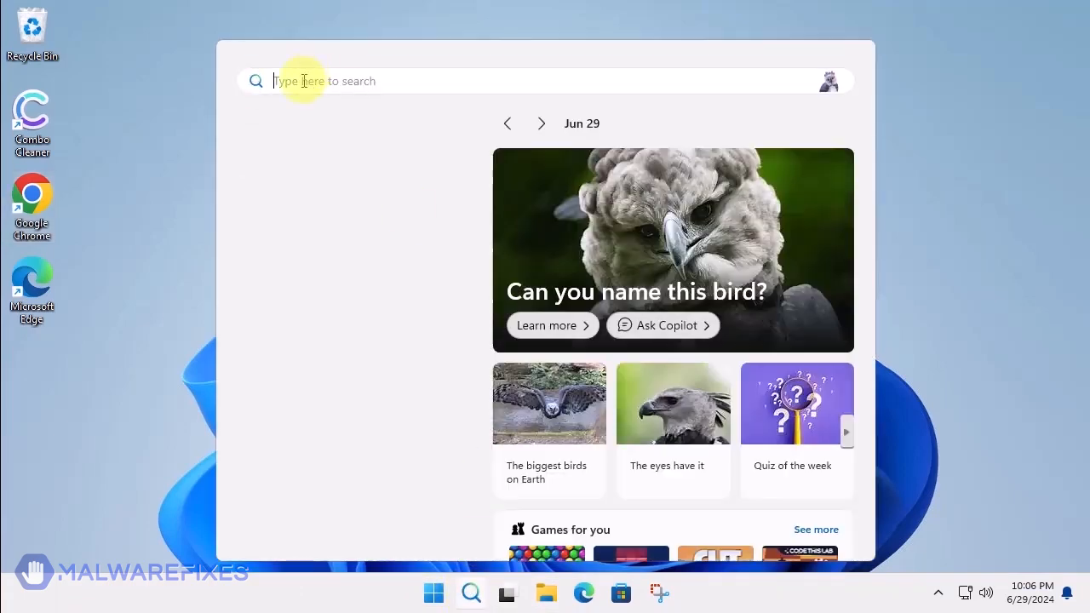
# Launch Notepad with the GroupPolicy-deleting batch script and start Save As.
pyautogui.write('notepad')
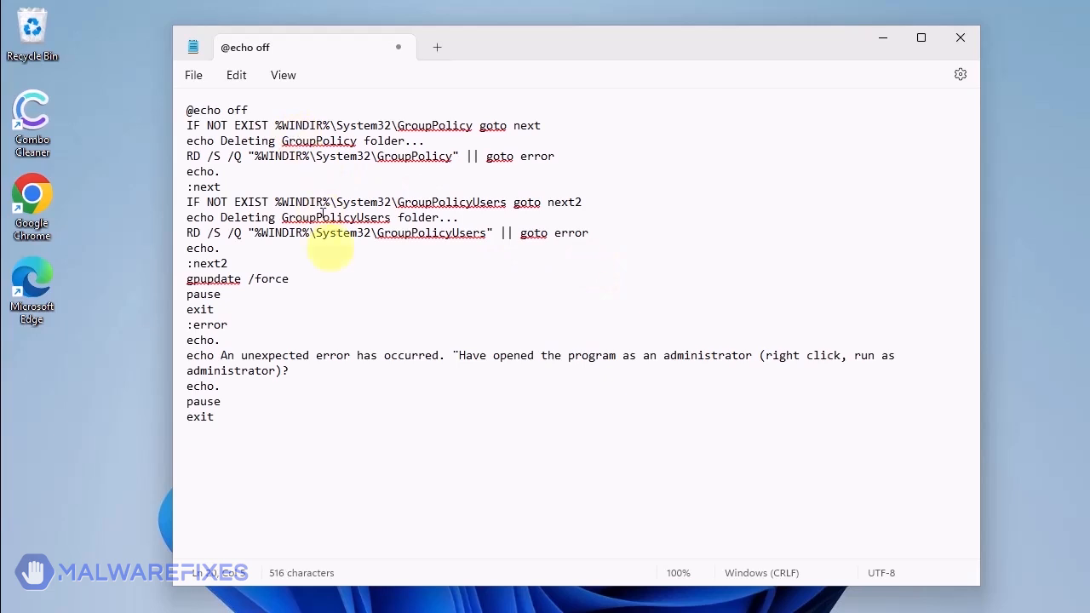
pyautogui.moveTo(361, 307)
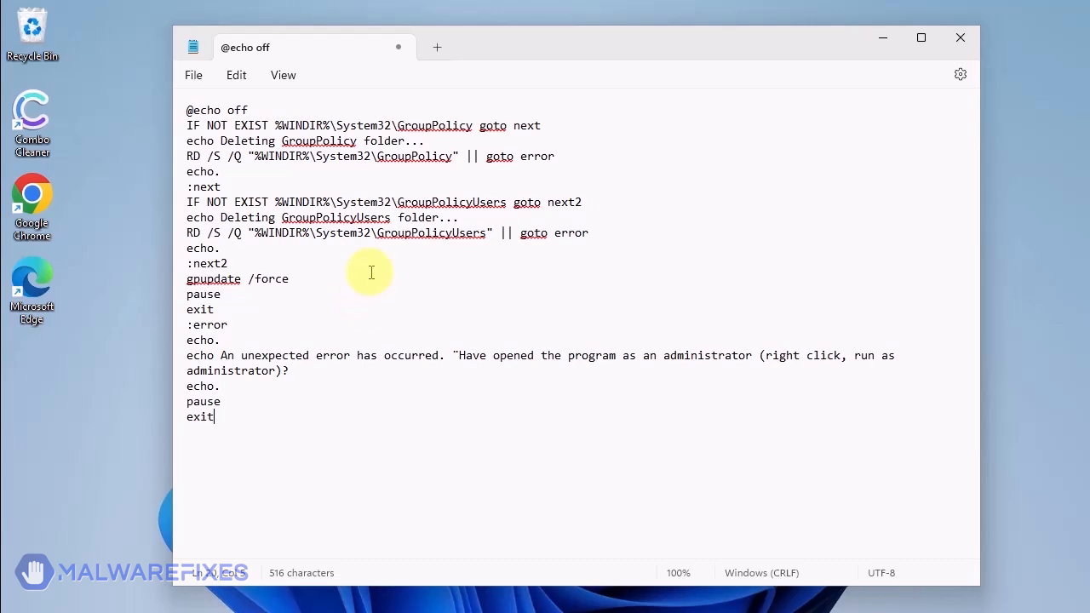
pyautogui.click(195, 75)
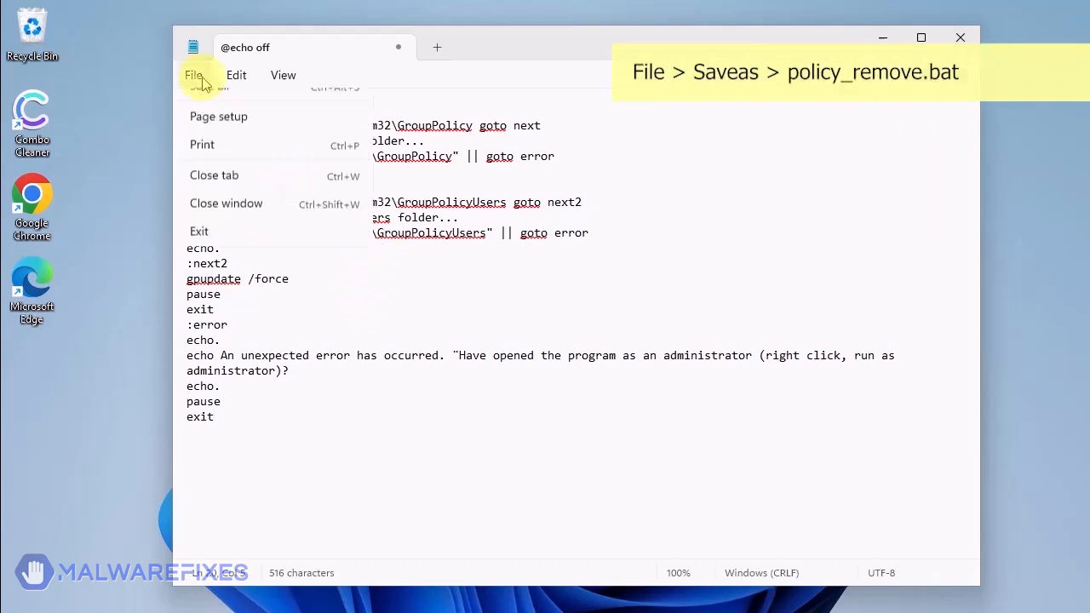
pyautogui.click(194, 75)
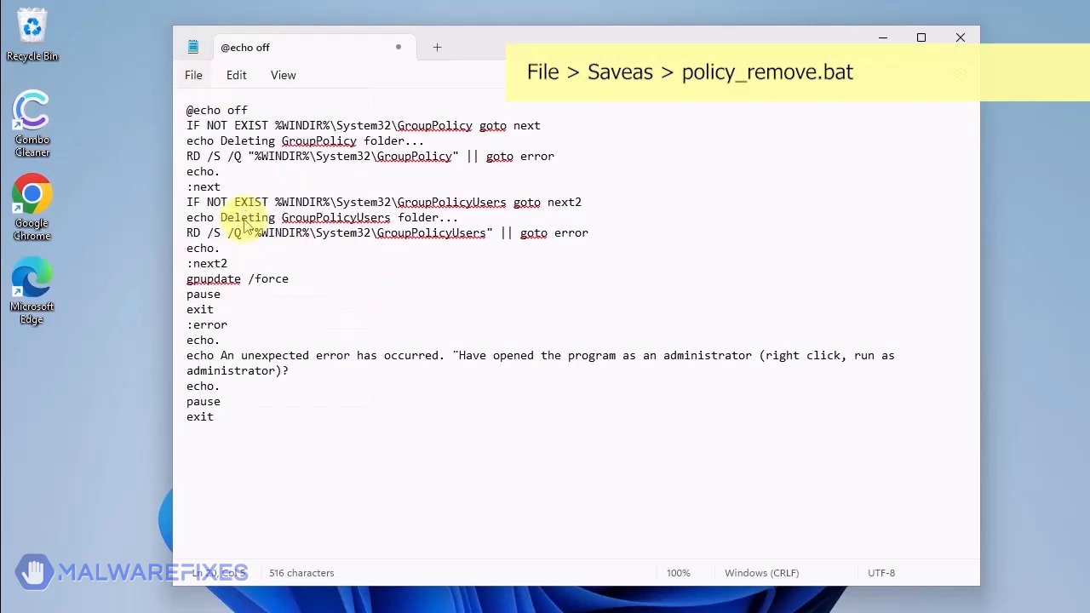
# Save the script to the Desktop as policy_remove.bat and close Notepad.
pyautogui.click(194, 75)
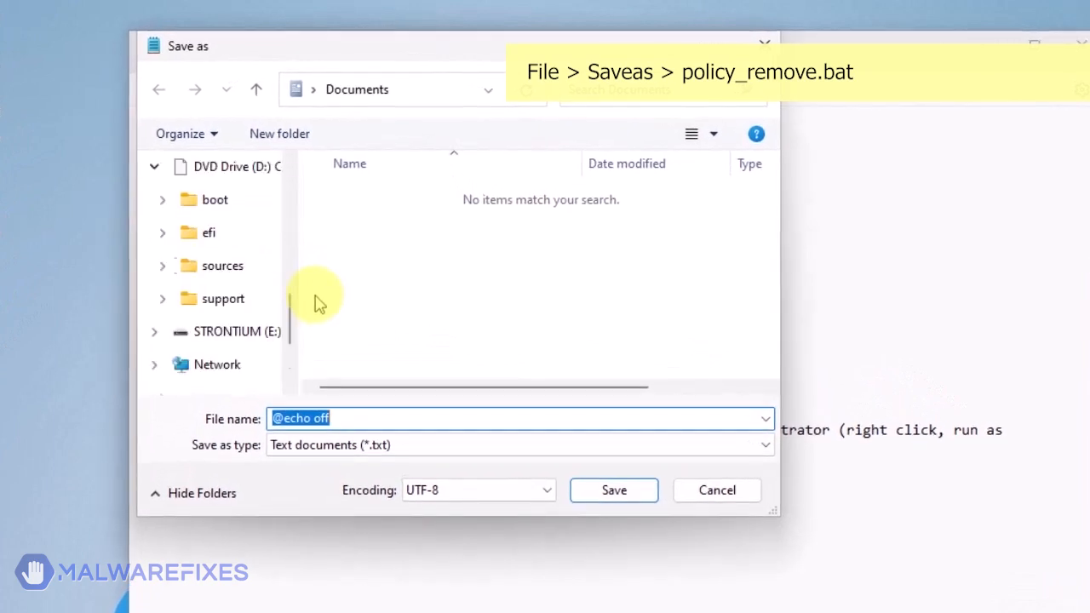
pyautogui.click(216, 232)
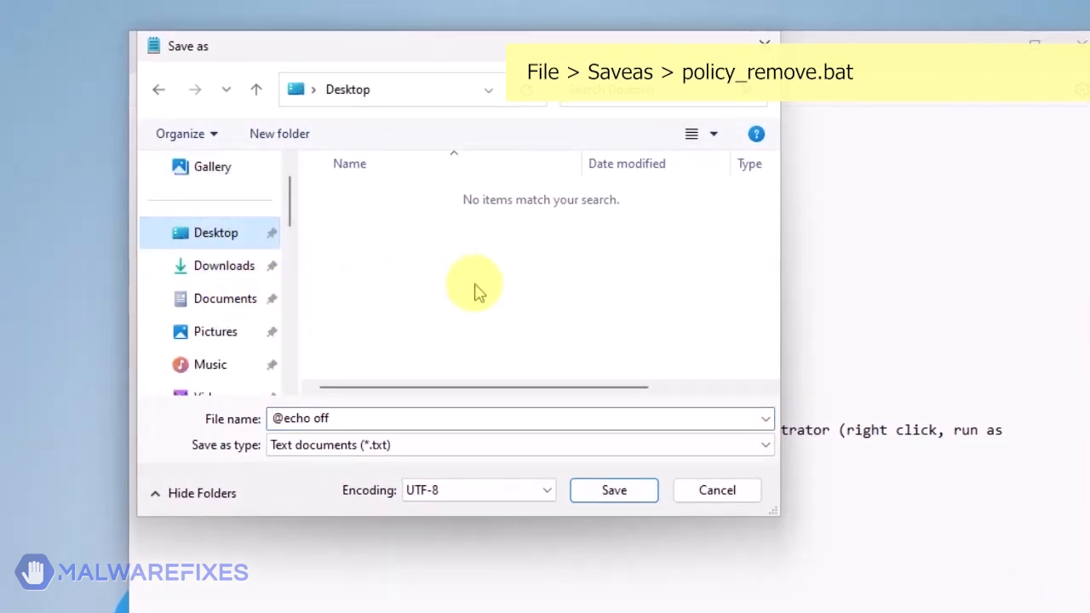
pyautogui.click(511, 419)
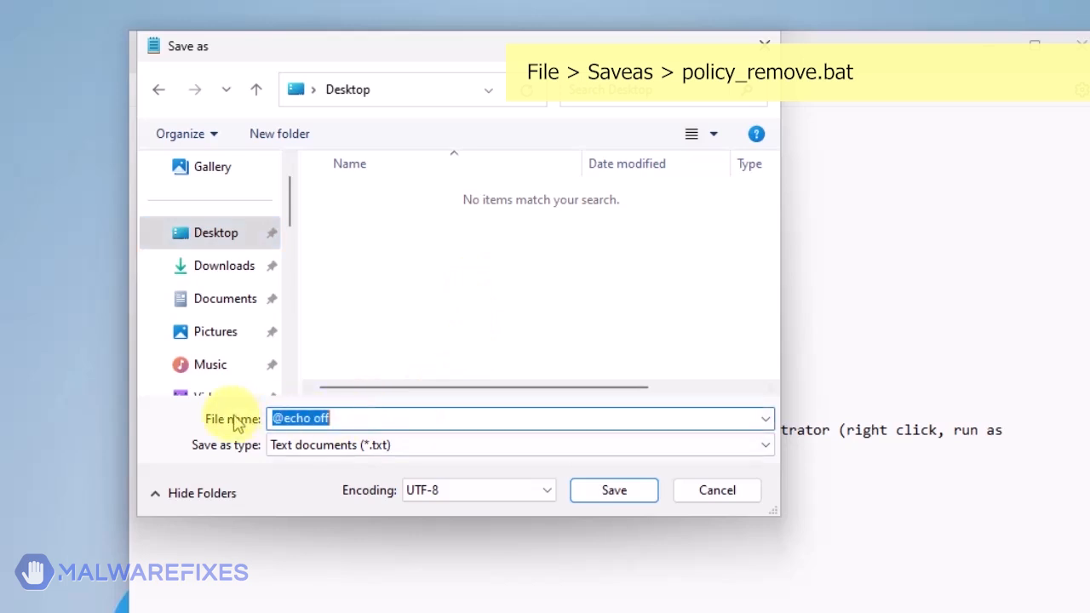
pyautogui.write('policy_')
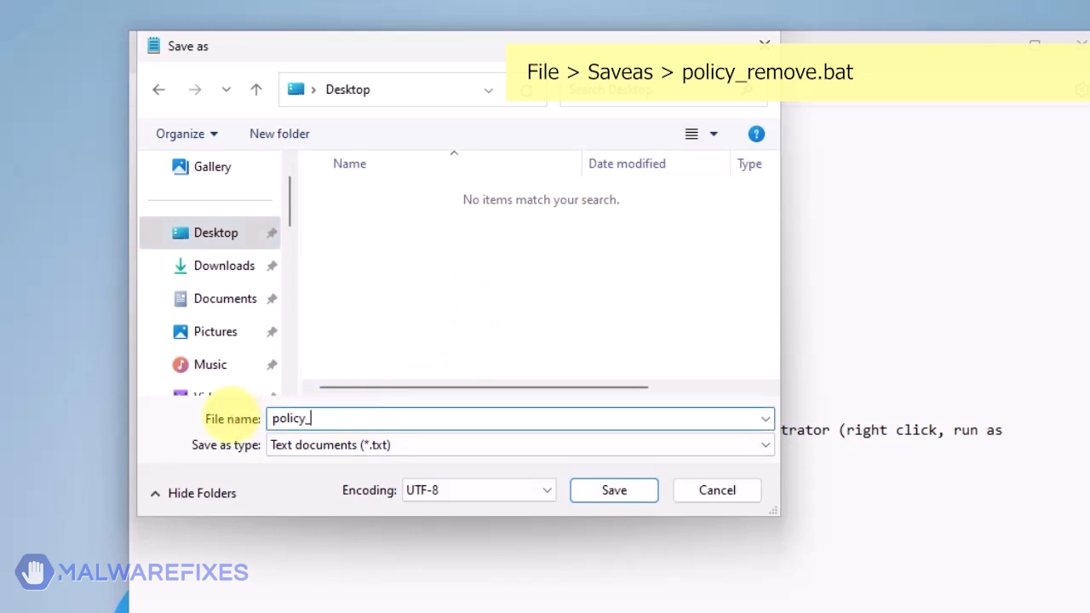
pyautogui.write('remove')
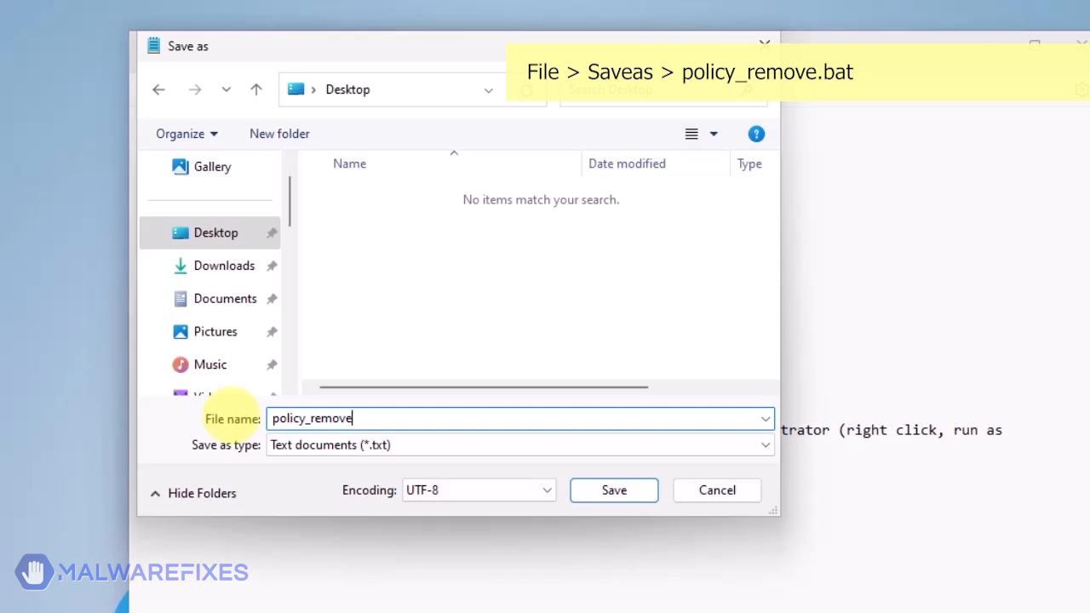
pyautogui.write('.bat')
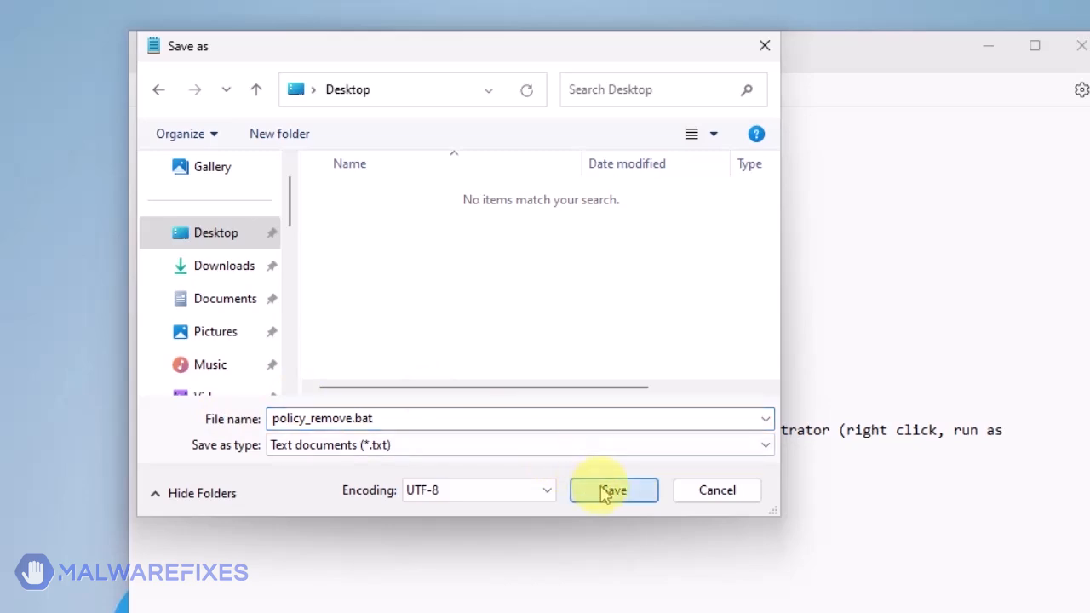
pyautogui.click(614, 491)
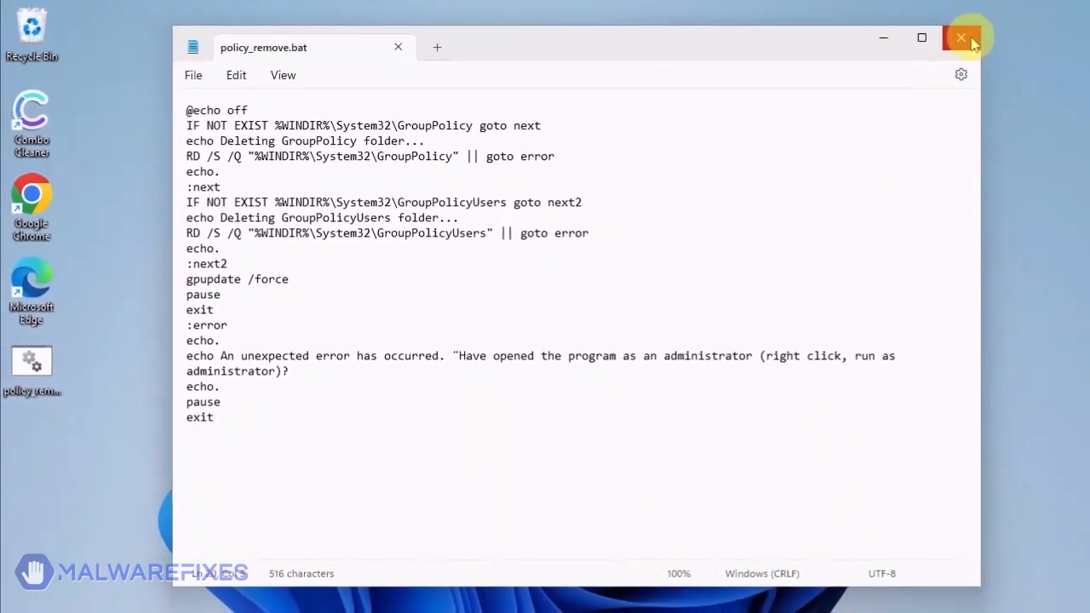
pyautogui.click(961, 37)
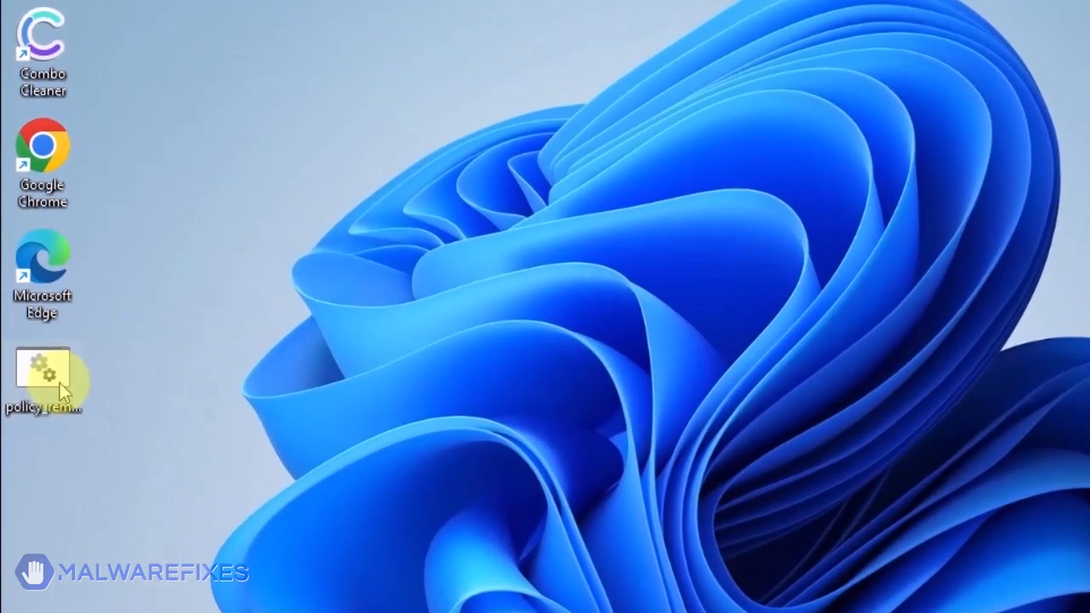
# Run policy_remove.bat as administrator, deleting GroupPolicy and refreshing policies, then dismiss the window.
pyautogui.rightClick(43, 375)
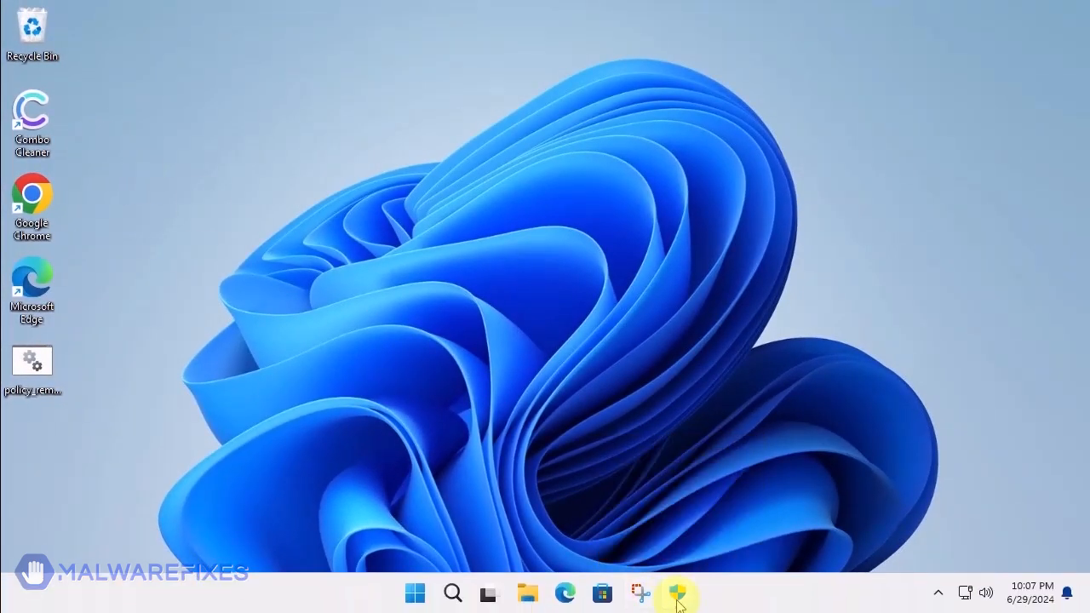
pyautogui.click(678, 593)
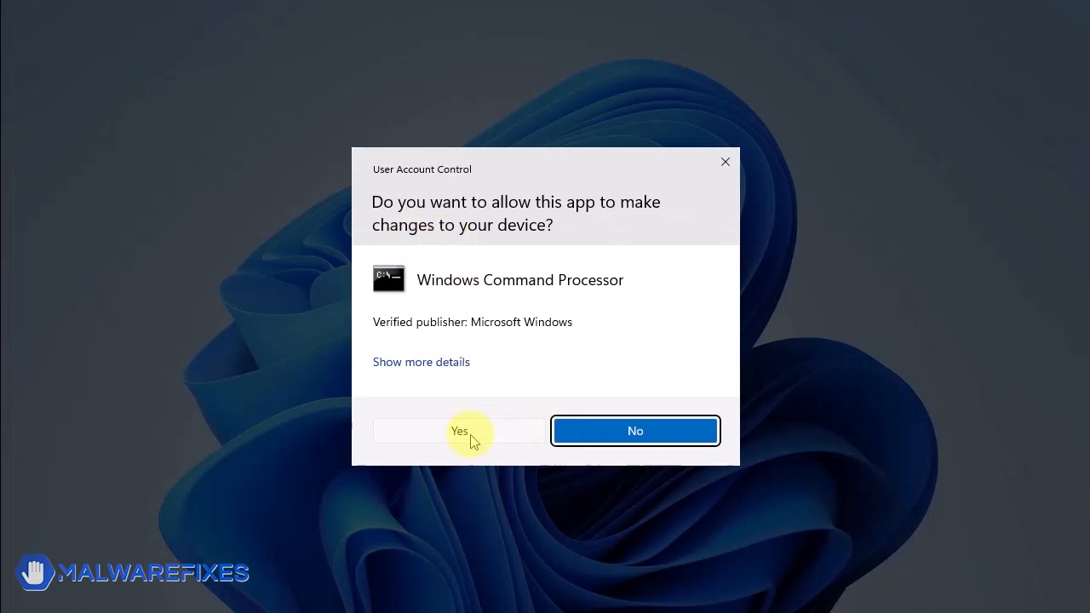
pyautogui.click(460, 429)
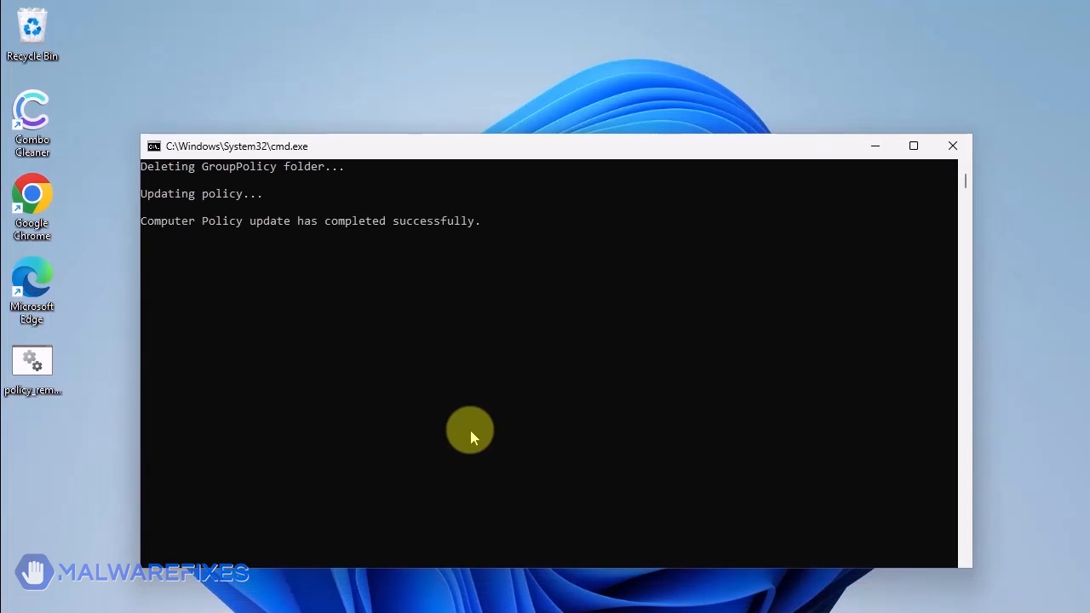
pyautogui.moveTo(4, 477)
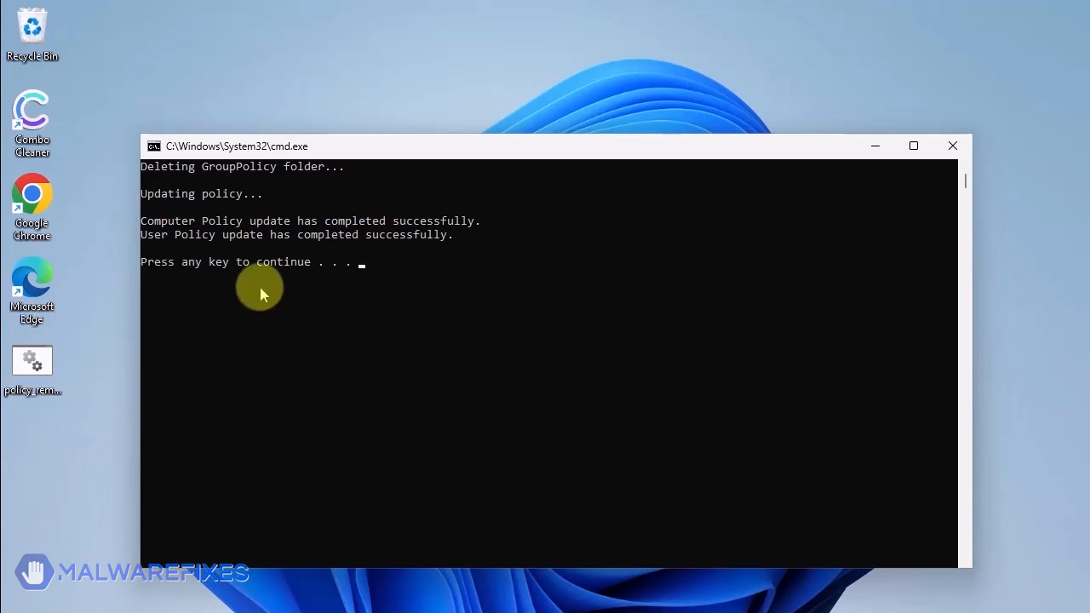
pyautogui.press('enter')
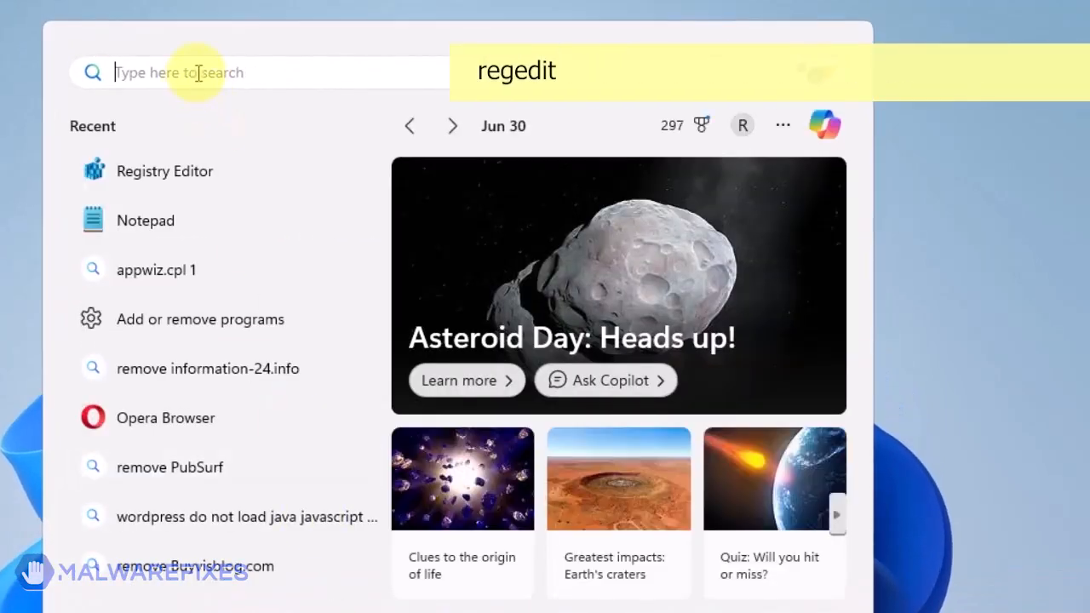
# Launch Registry Editor via a 'reged' search and approve the UAC prompt.
pyautogui.write('regedit')
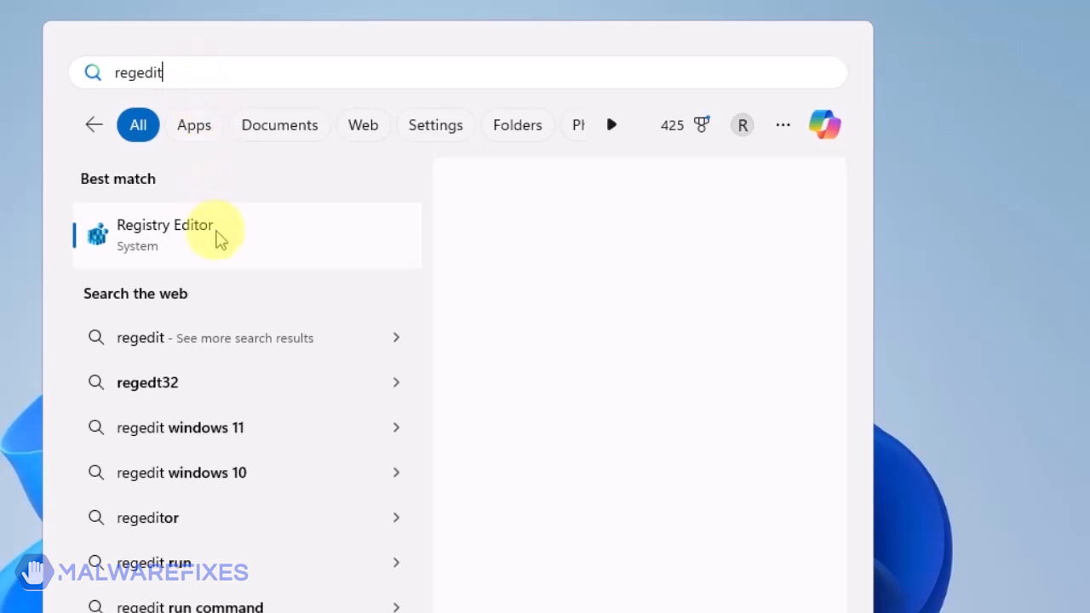
pyautogui.click(164, 235)
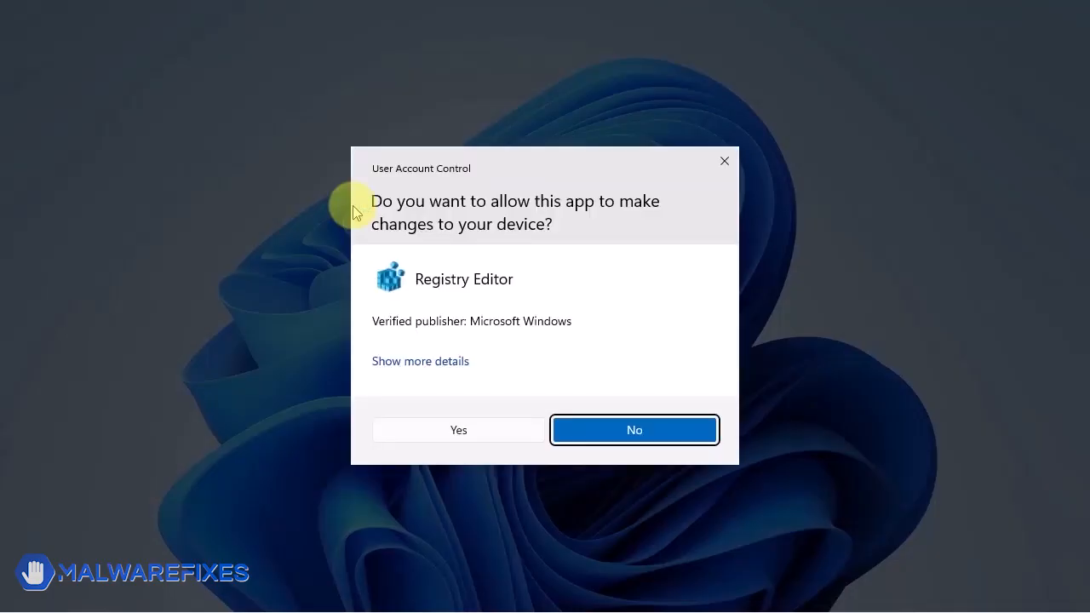
pyautogui.click(458, 430)
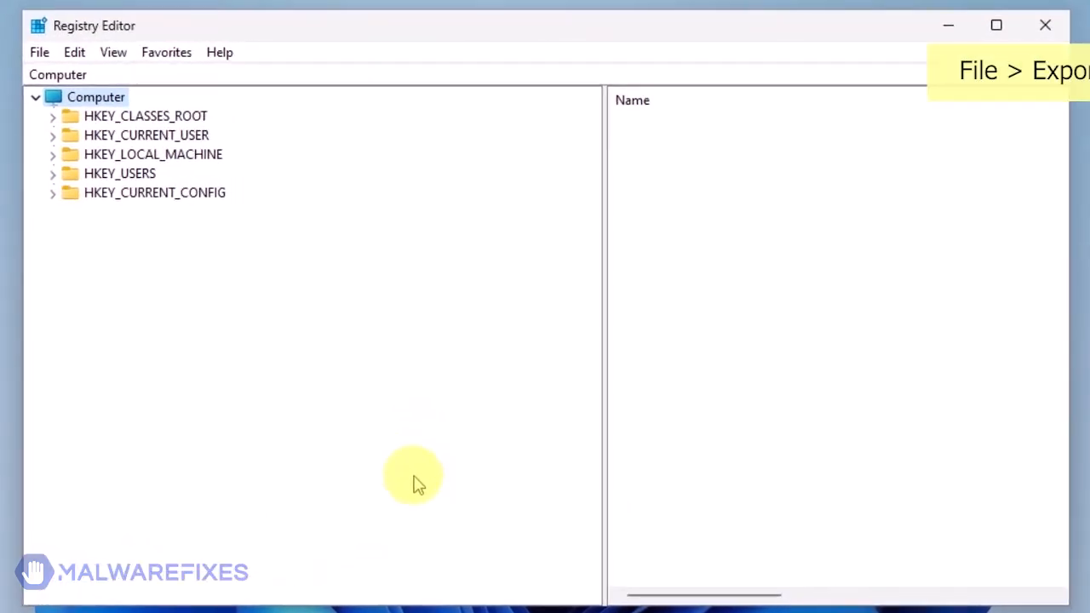
# Export the whole registry (range All) as reg-backup into Documents.
pyautogui.click(39, 51)
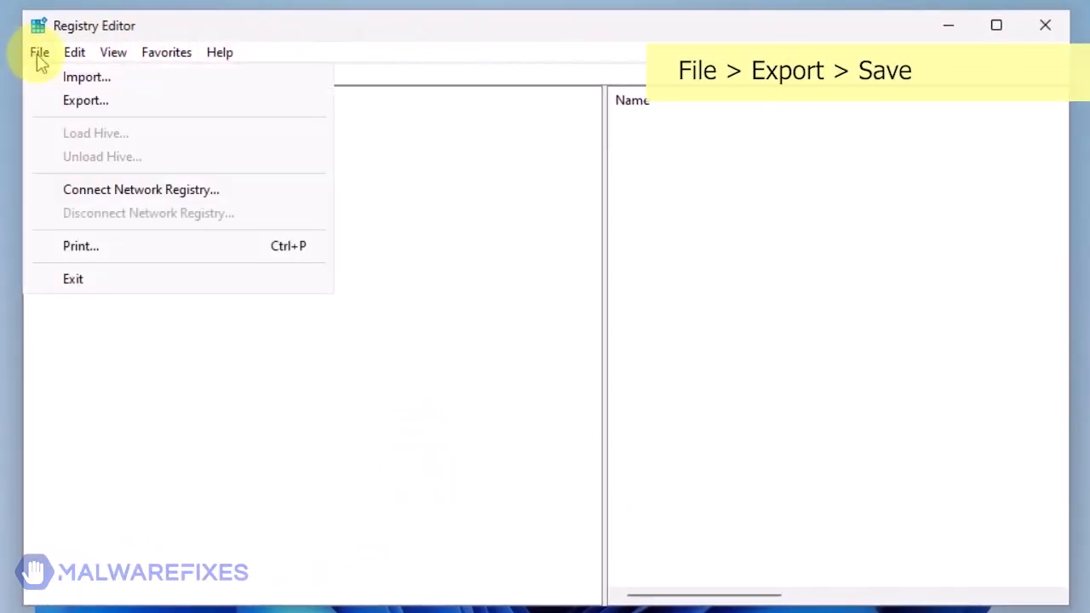
pyautogui.click(85, 98)
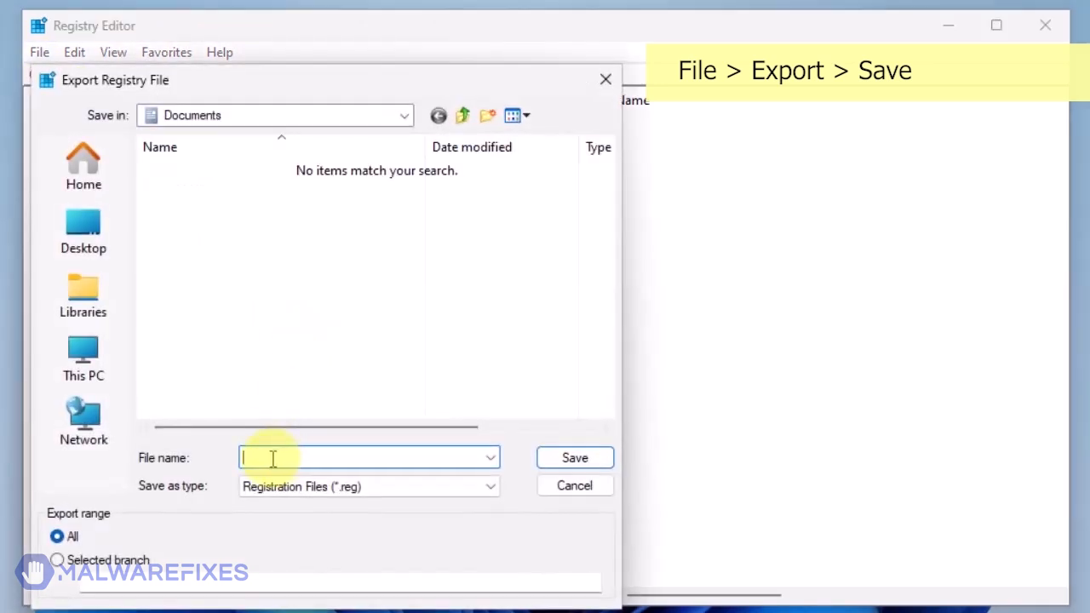
pyautogui.write('reg-backu')
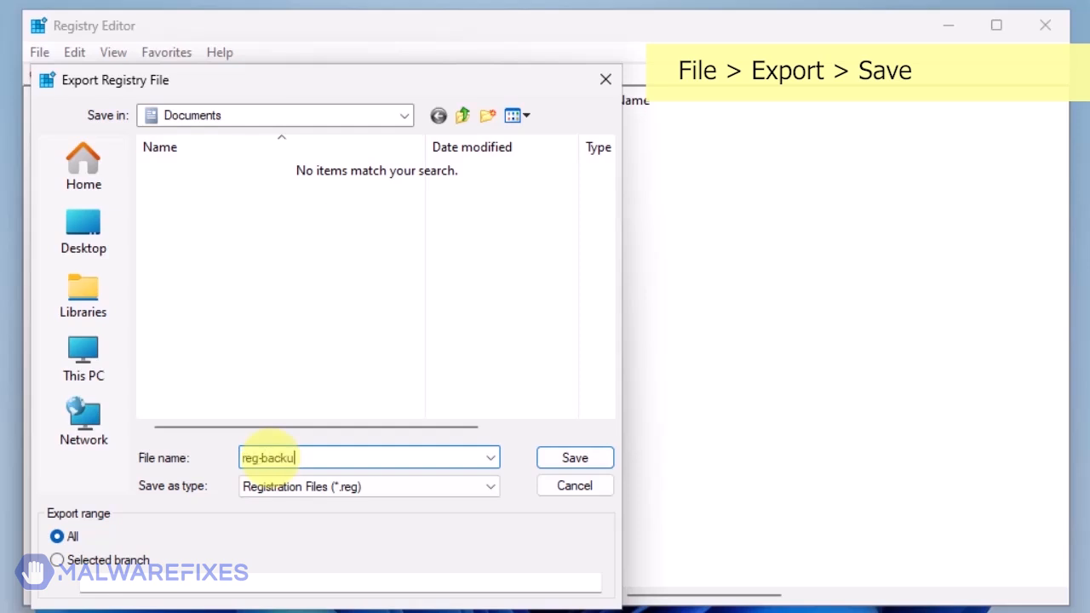
pyautogui.write('p')
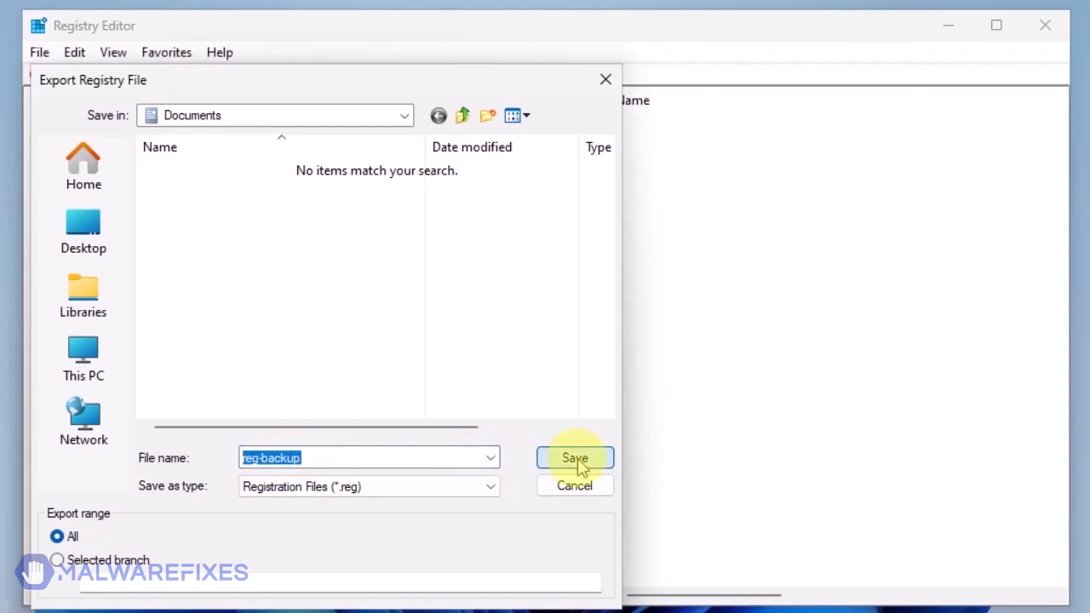
pyautogui.click(574, 458)
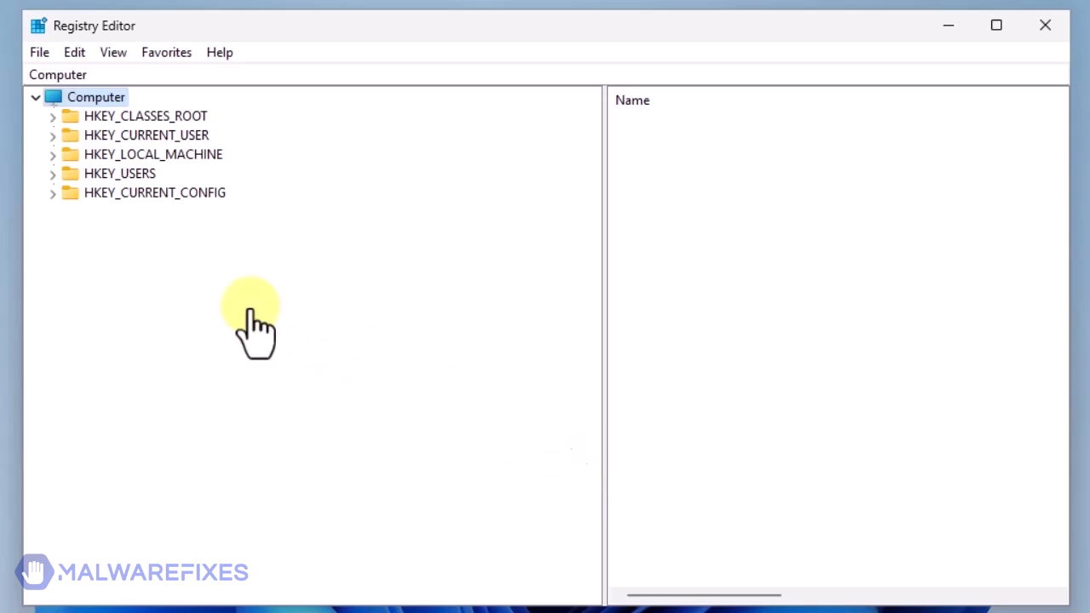
pyautogui.moveTo(254, 310)
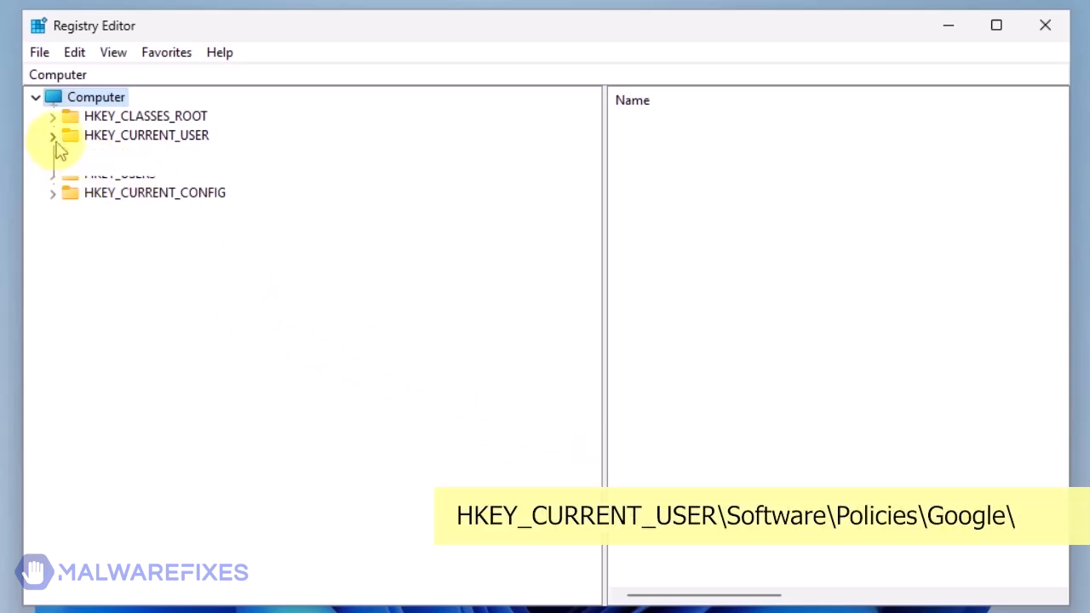
# Delete the Chrome key under HKEY_CURRENT_USER\Software\Policies\Google and collapse the hive.
pyautogui.click(53, 134)
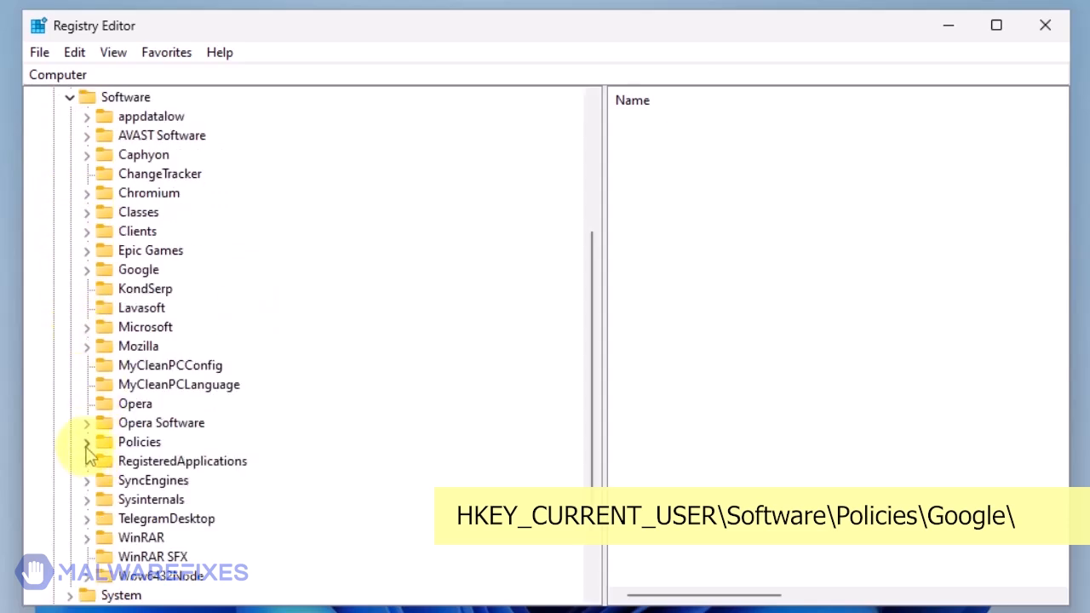
pyautogui.click(85, 443)
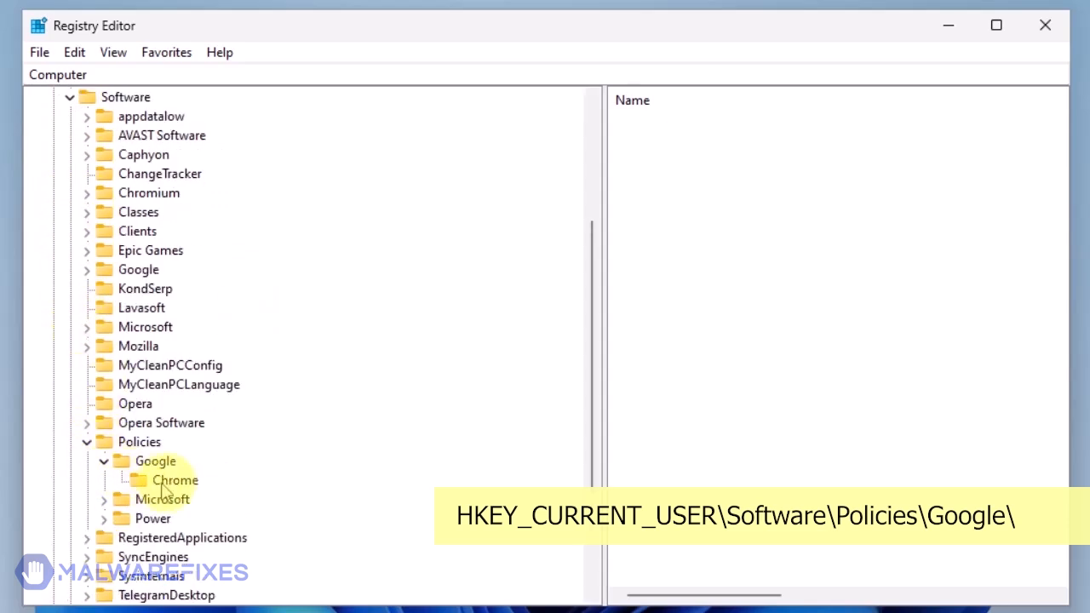
pyautogui.rightClick(177, 480)
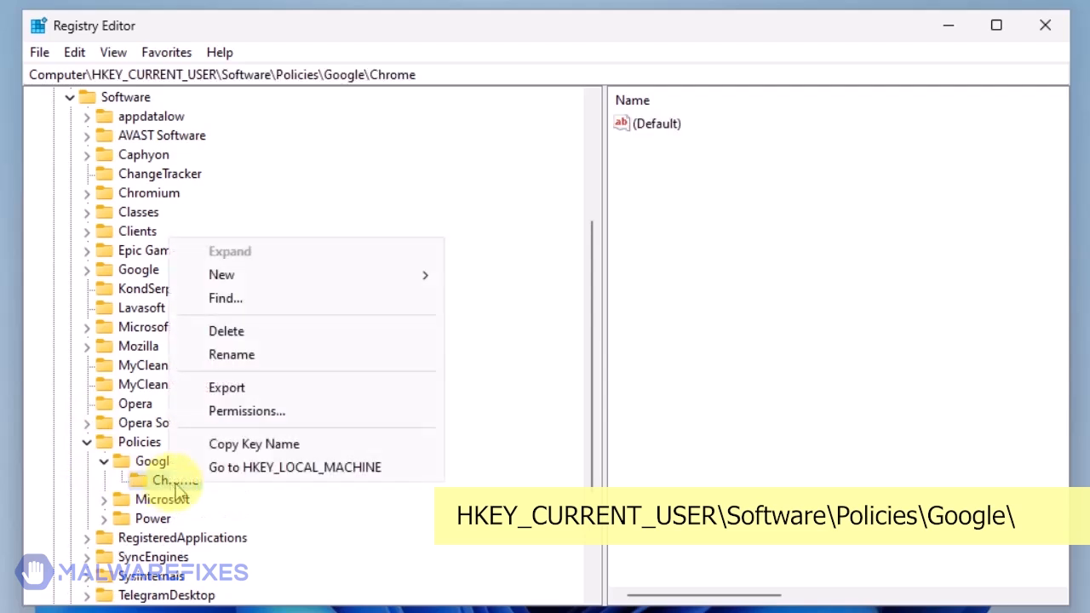
pyautogui.click(227, 331)
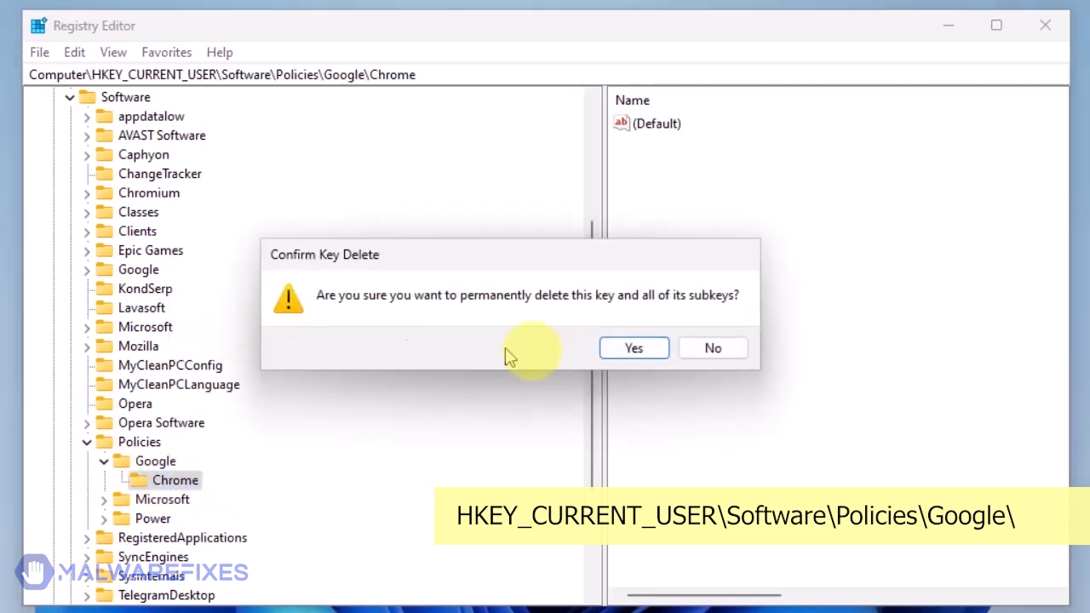
pyautogui.click(634, 347)
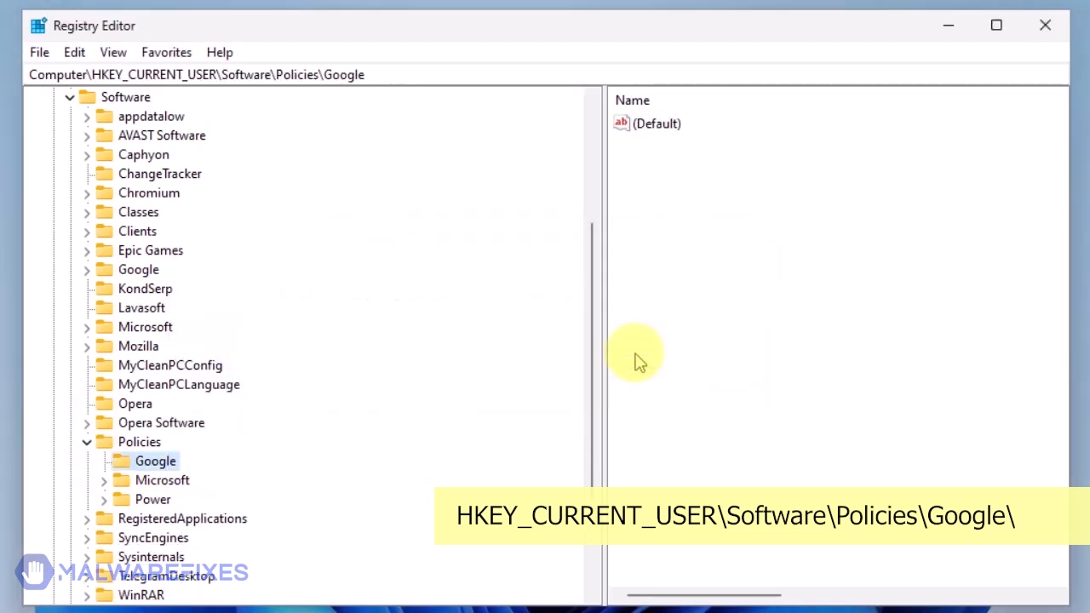
pyautogui.click(145, 135)
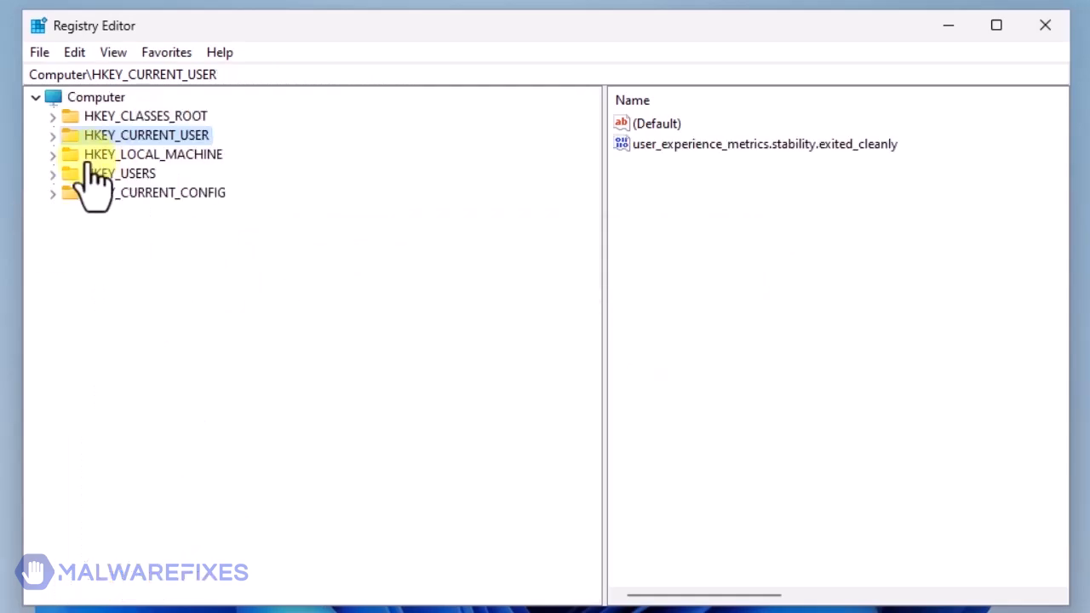
# Delete the Chrome key under HKEY_LOCAL_MACHINE\SOFTWARE\Policies\Google.
pyautogui.click(51, 153)
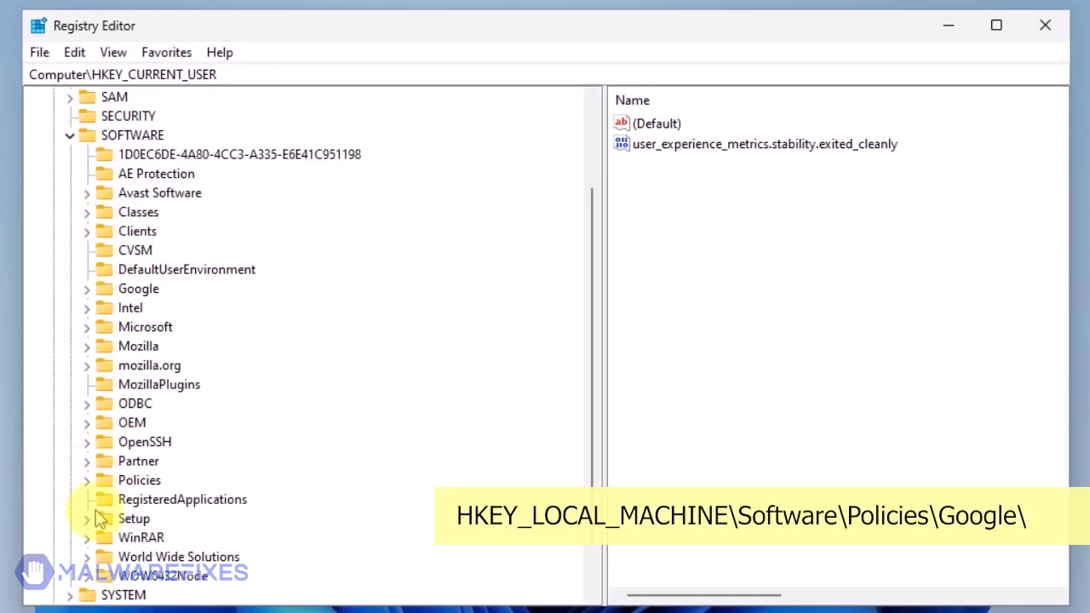
pyautogui.click(87, 480)
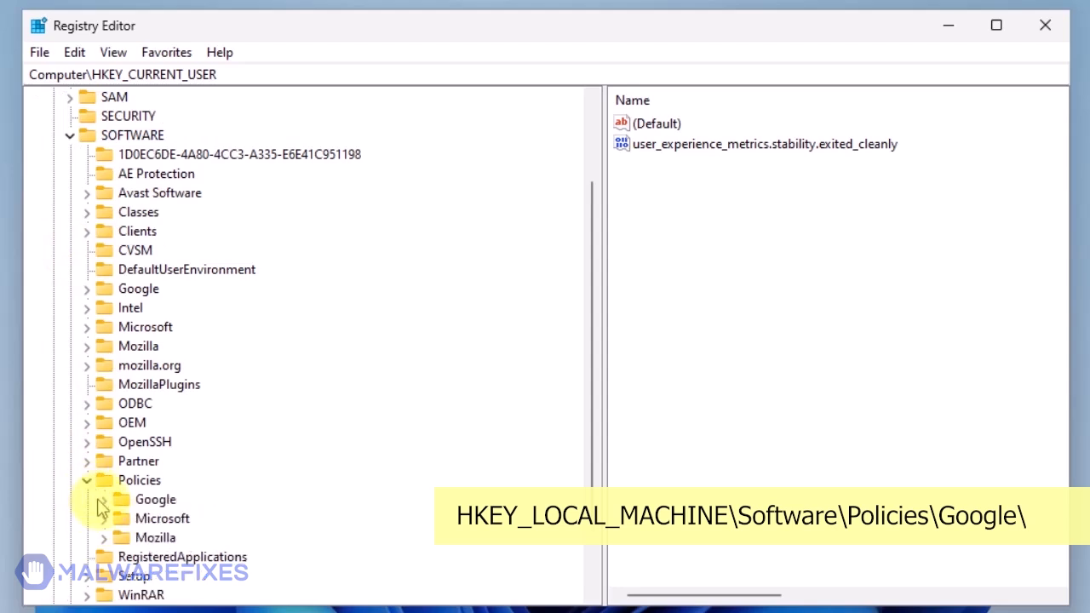
pyautogui.click(102, 499)
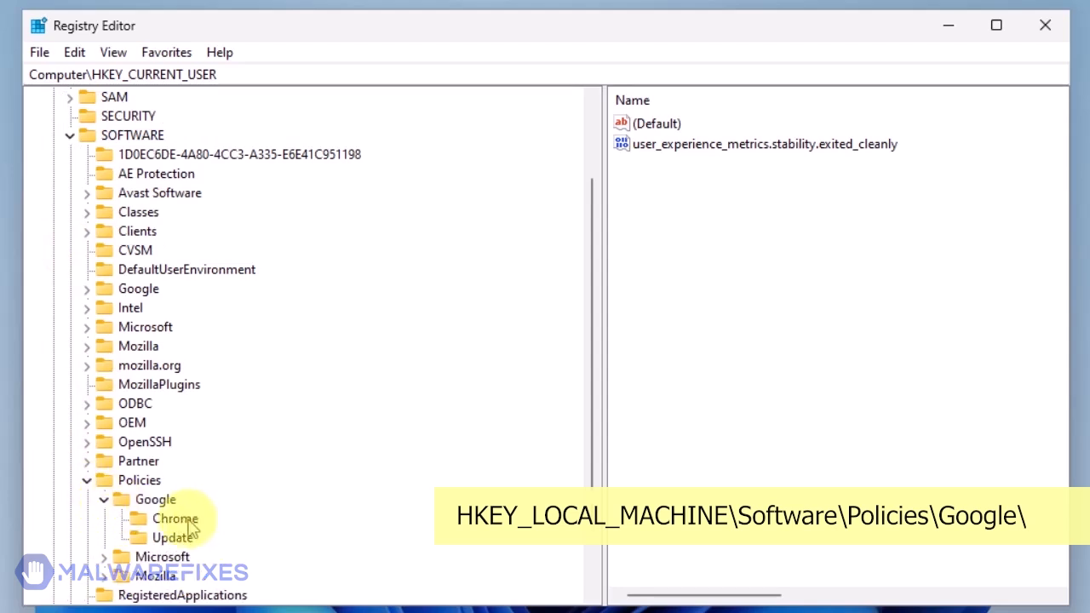
pyautogui.rightClick(178, 518)
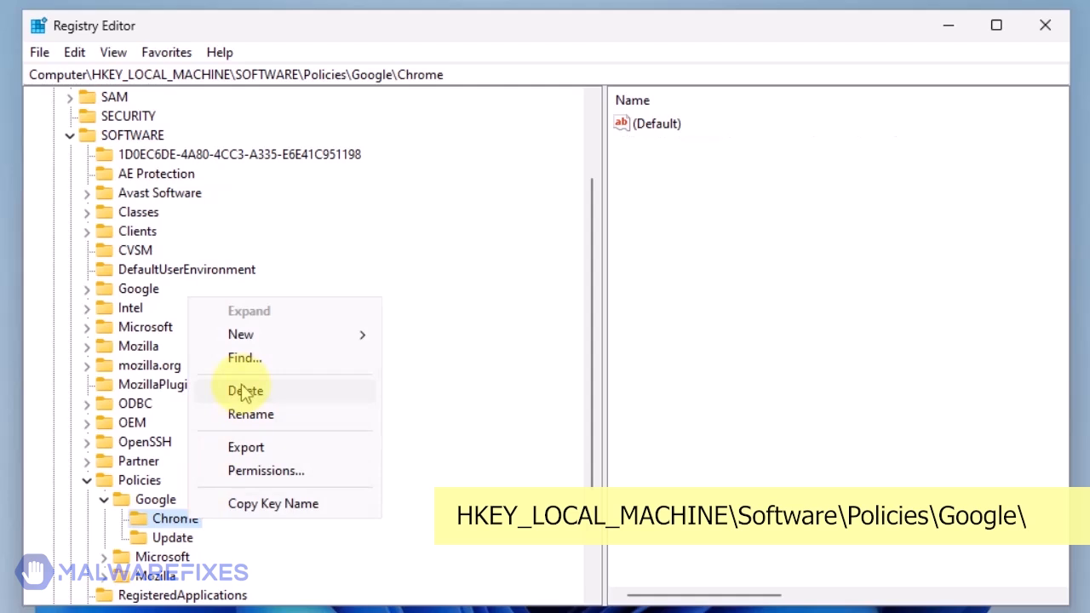
pyautogui.click(246, 390)
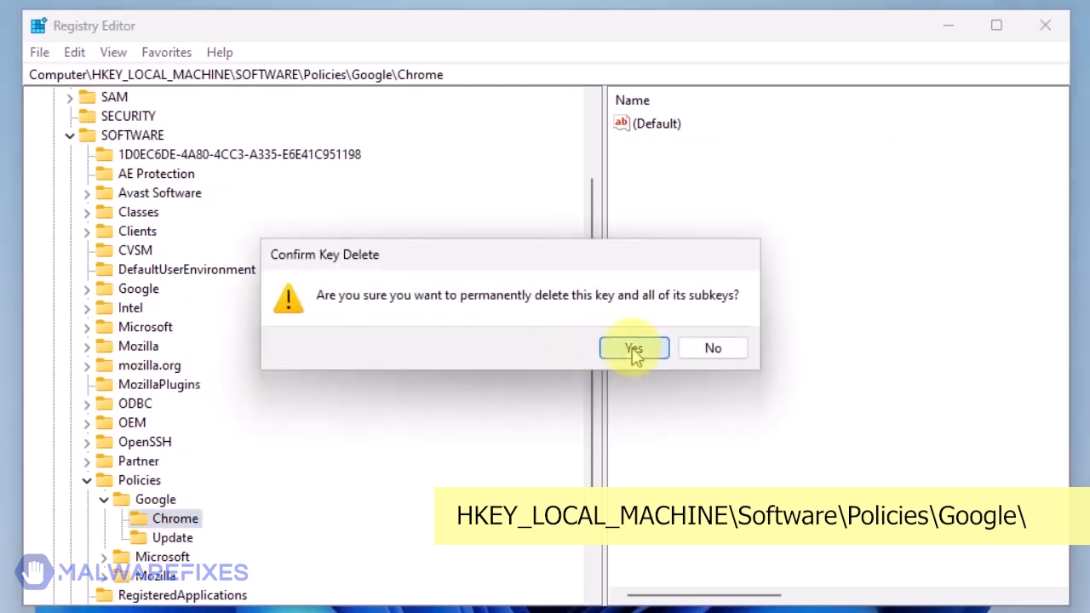
pyautogui.click(634, 348)
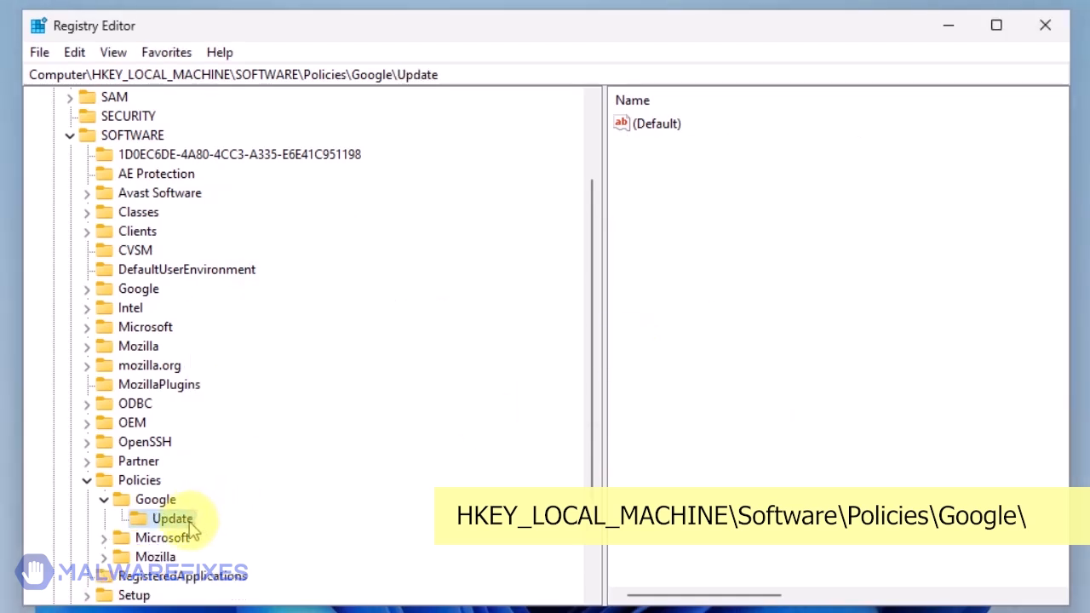
# Delete the Update key under the same Google policies branch and close Registry Editor.
pyautogui.rightClick(174, 518)
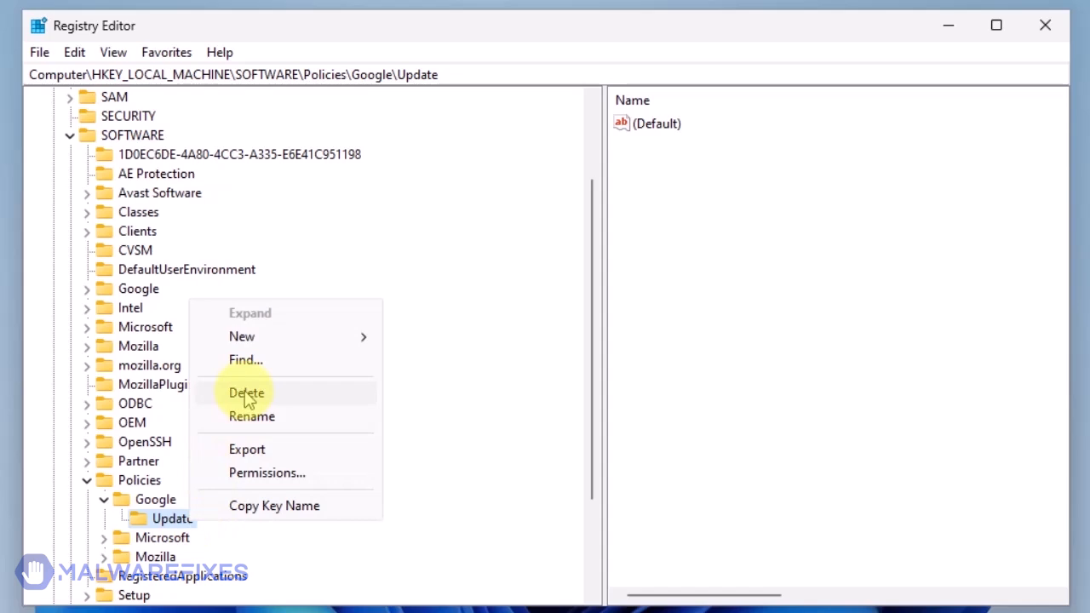
pyautogui.click(245, 392)
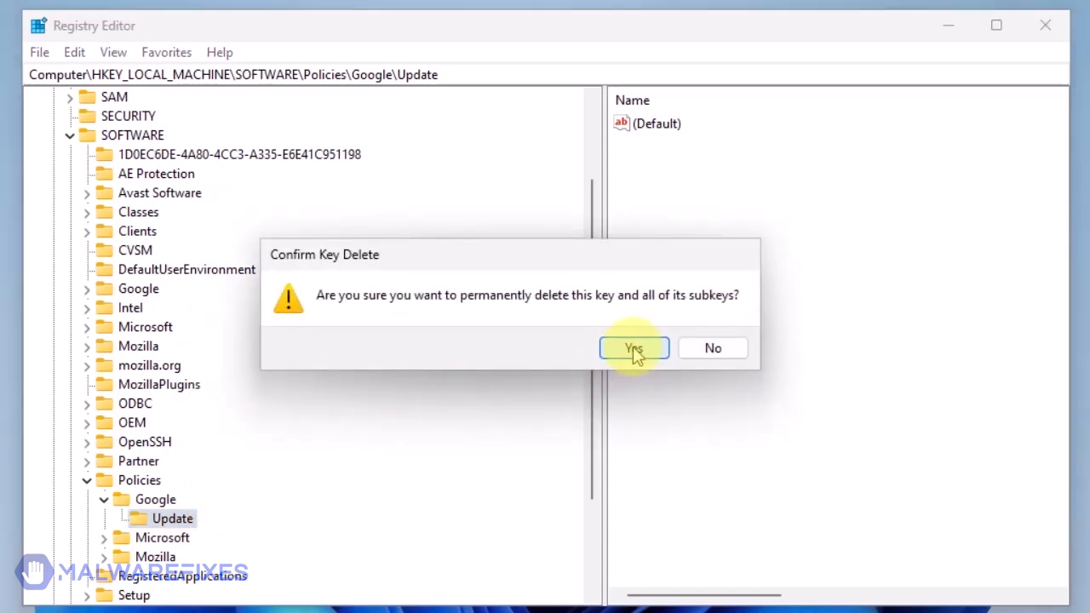
pyautogui.click(634, 347)
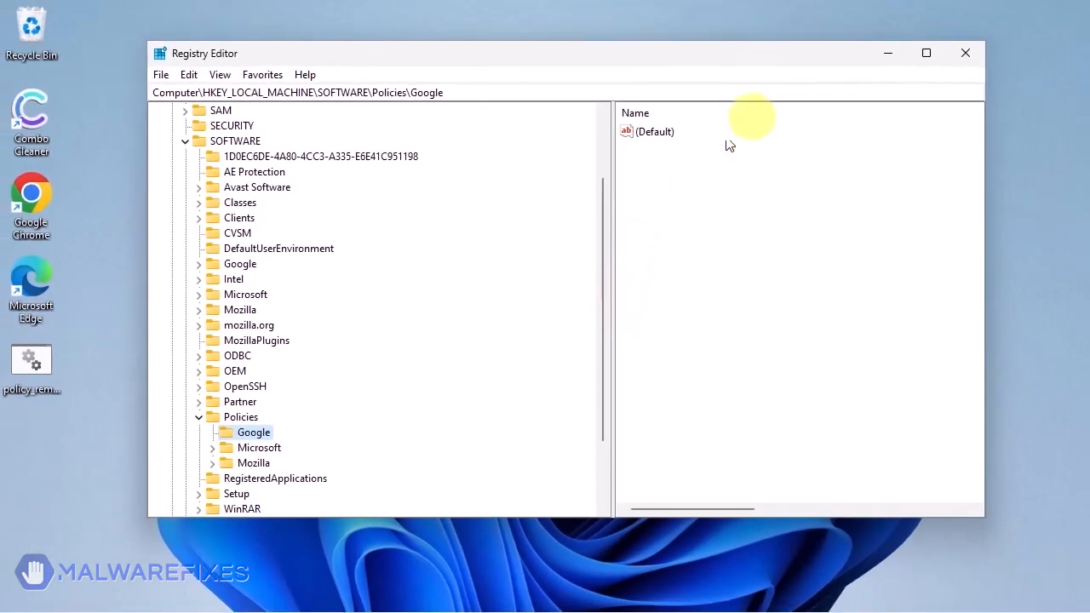
pyautogui.click(964, 53)
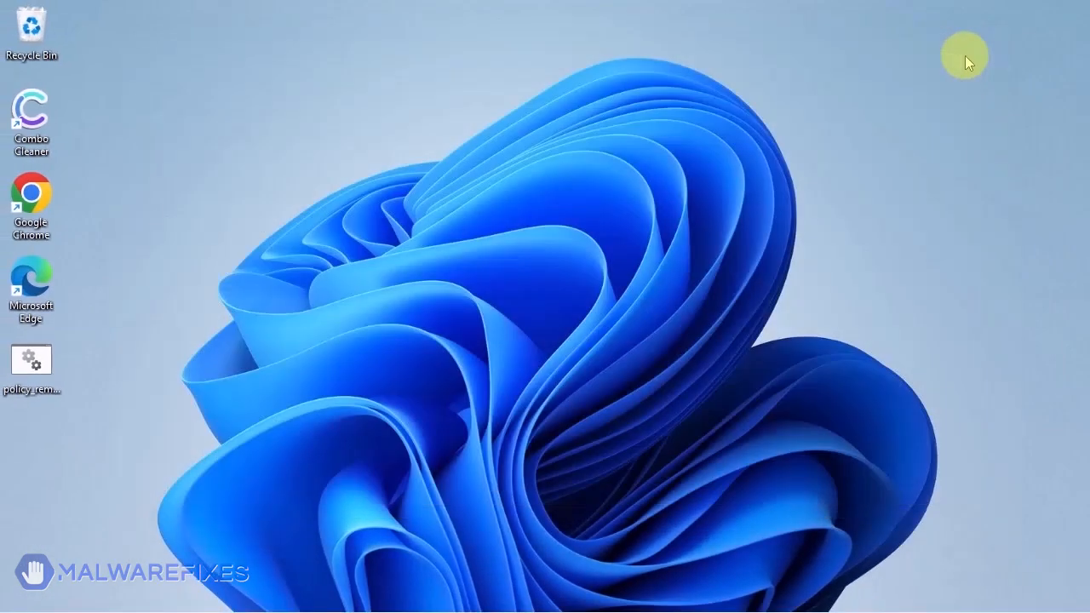
pyautogui.moveTo(548, 600)
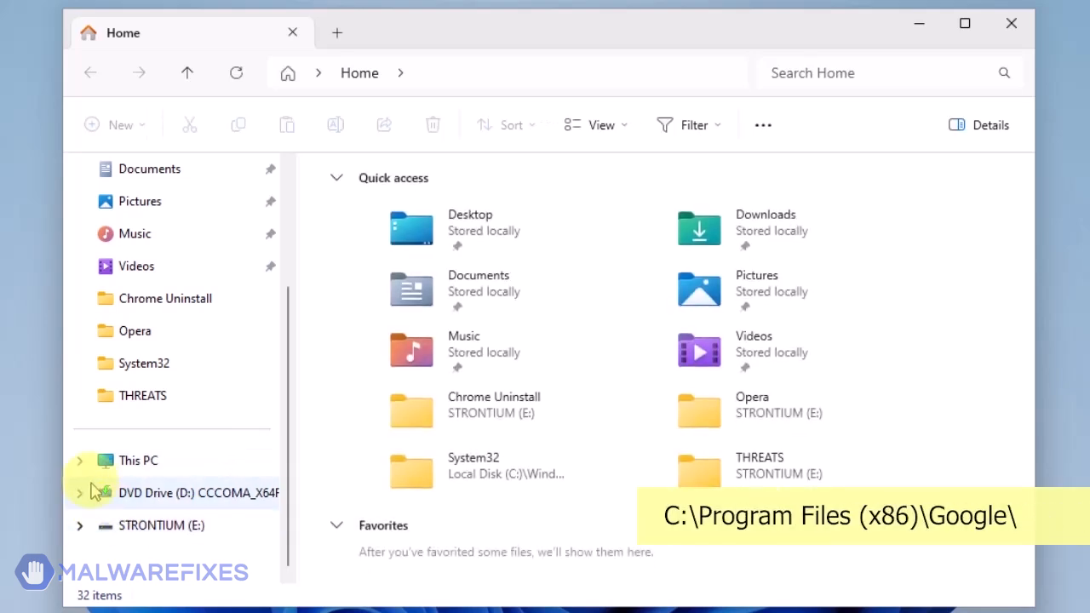
# Navigate to C:\Program Files (x86)\Google from This PC.
pyautogui.click(80, 460)
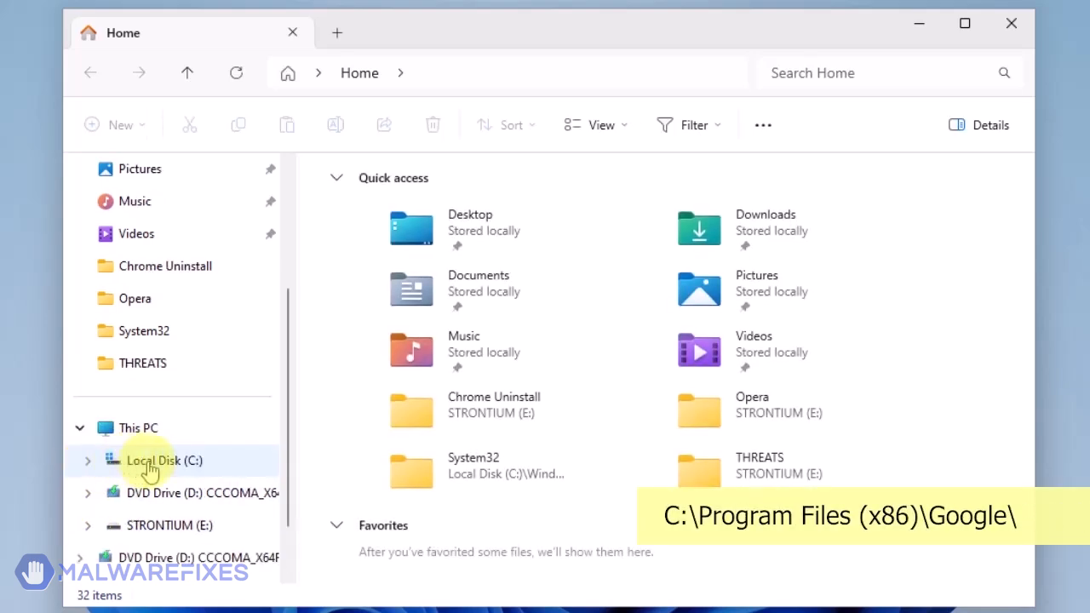
pyautogui.doubleClick(163, 460)
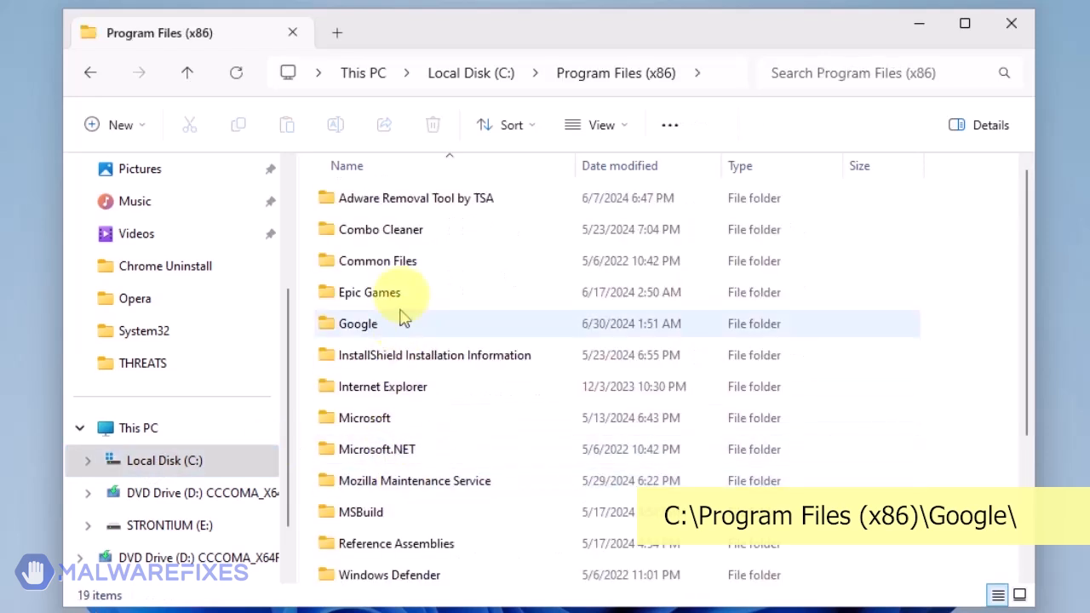
pyautogui.doubleClick(358, 324)
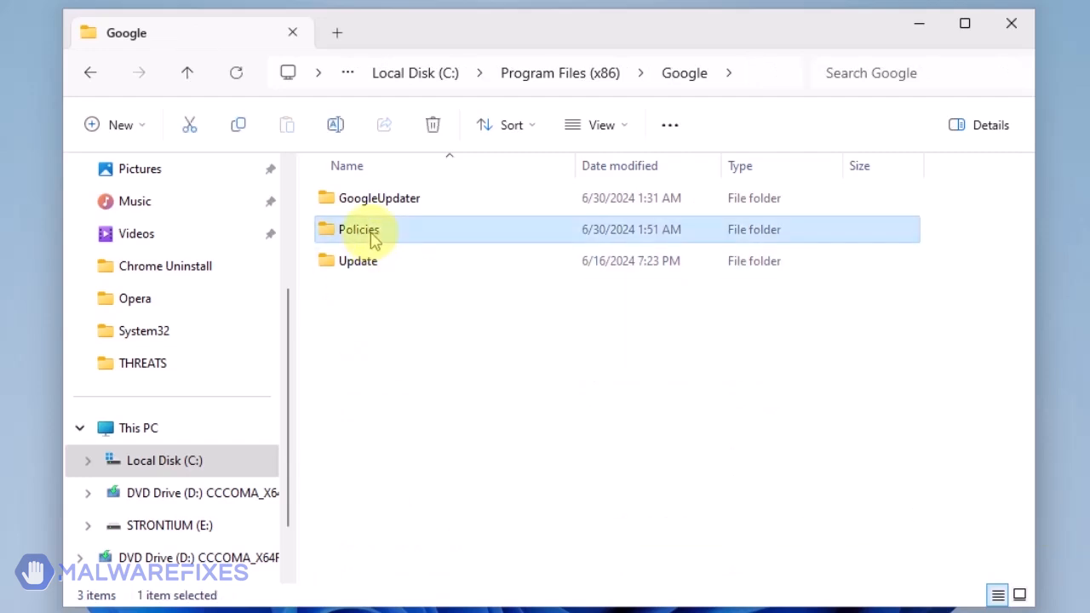
pyautogui.moveTo(433, 126)
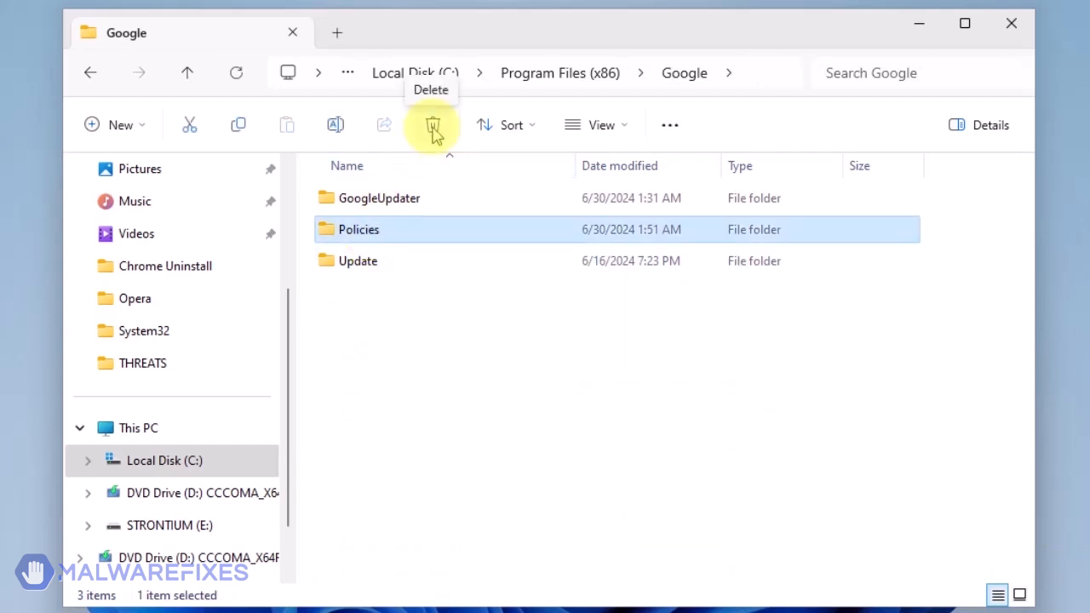
# Delete the Policies folder with administrator permission and close File Explorer.
pyautogui.click(432, 126)
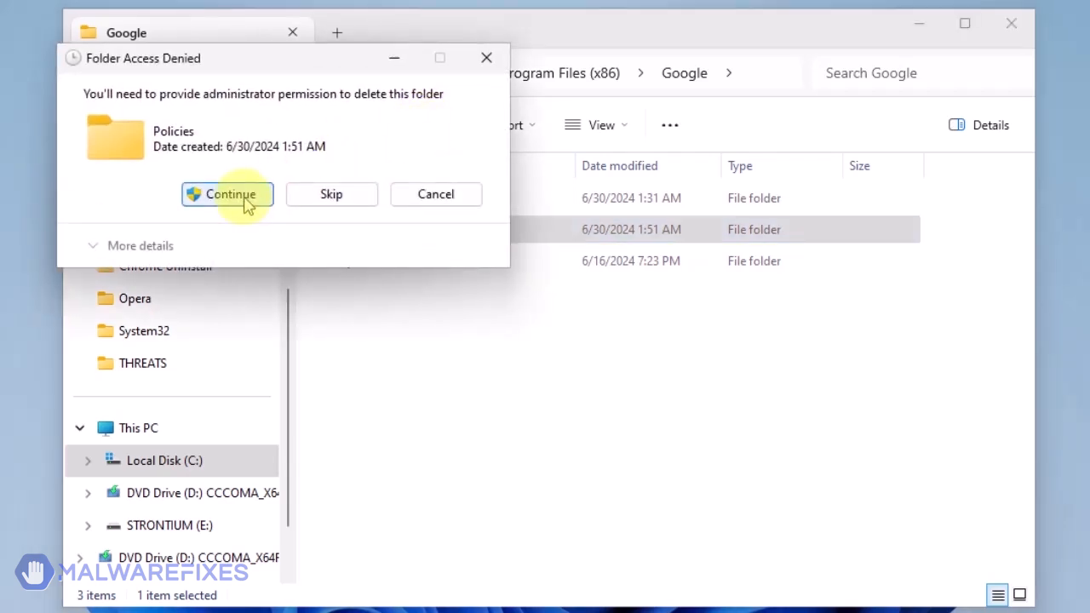
pyautogui.click(227, 194)
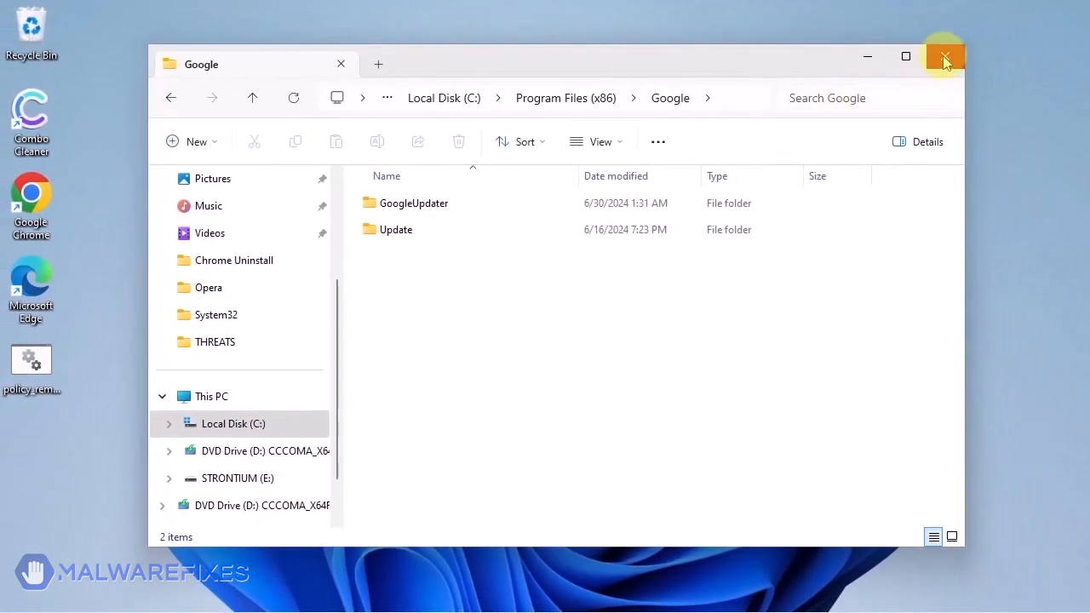
pyautogui.click(943, 56)
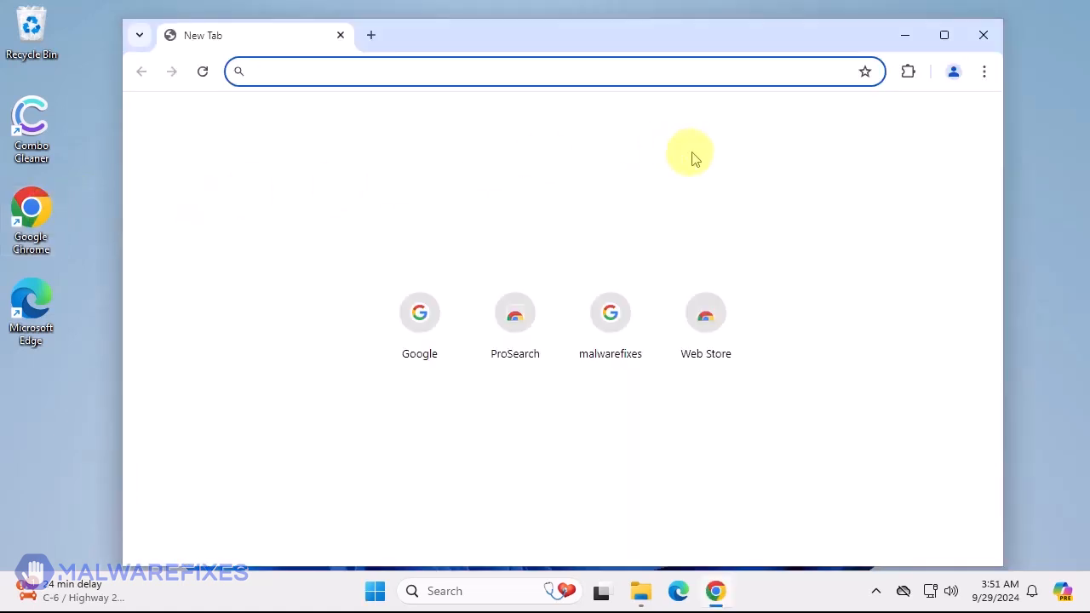
# Reach Manage Extensions from Chrome's three-dot menu.
pyautogui.click(985, 72)
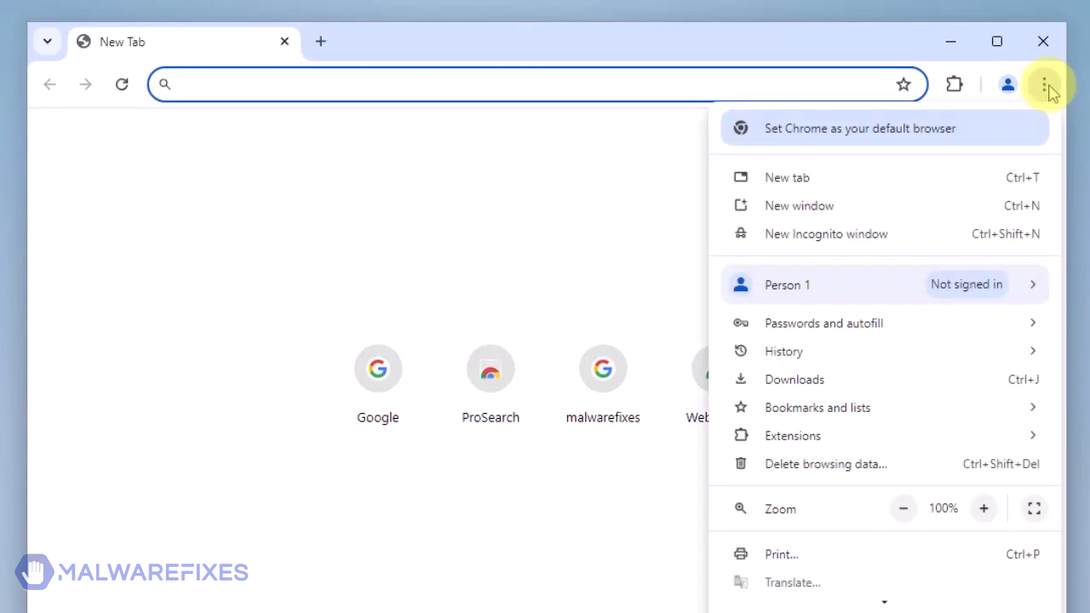
pyautogui.moveTo(951, 436)
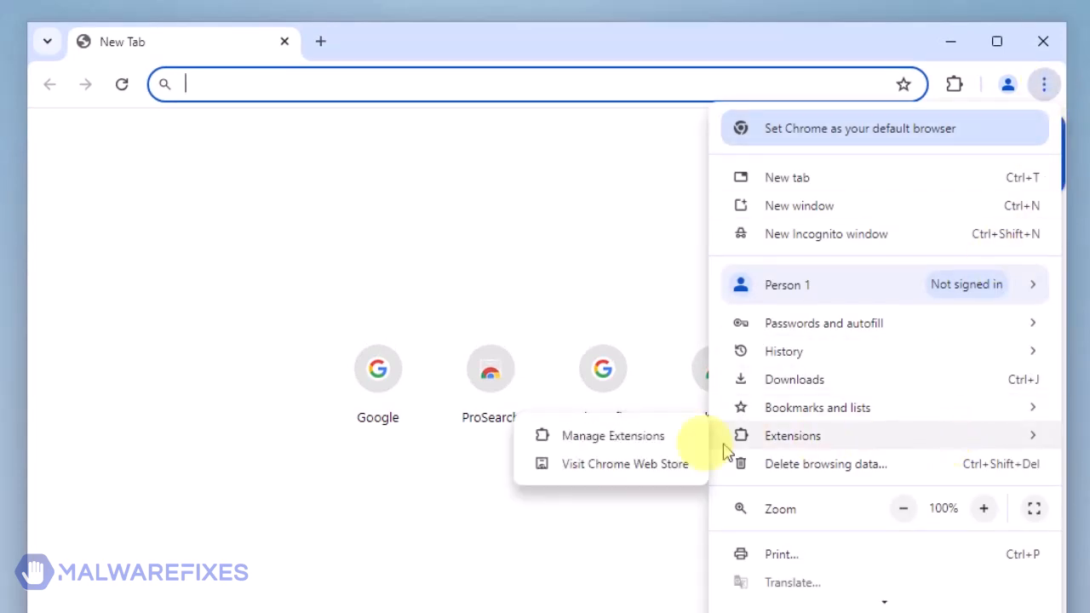
pyautogui.click(613, 437)
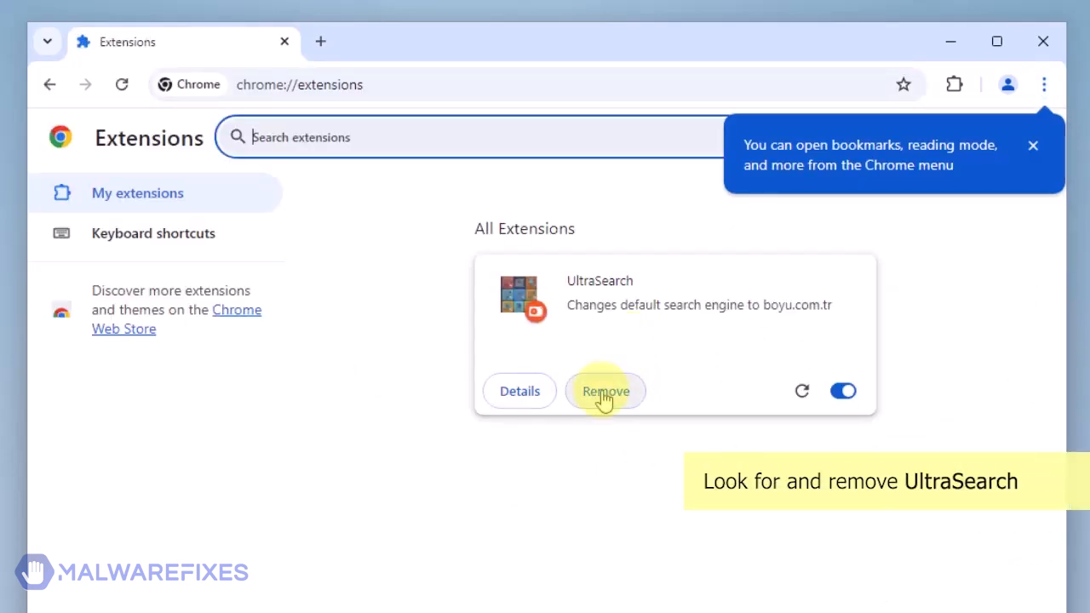
# Remove the UltraSearch extension, leaving none installed, and close Chrome.
pyautogui.click(1032, 145)
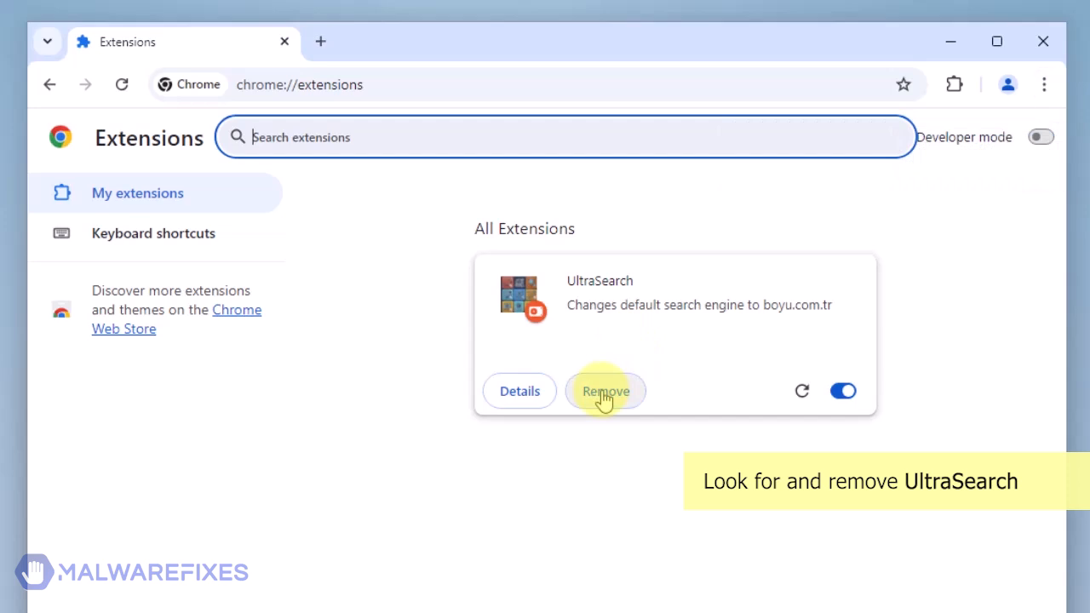
pyautogui.click(604, 390)
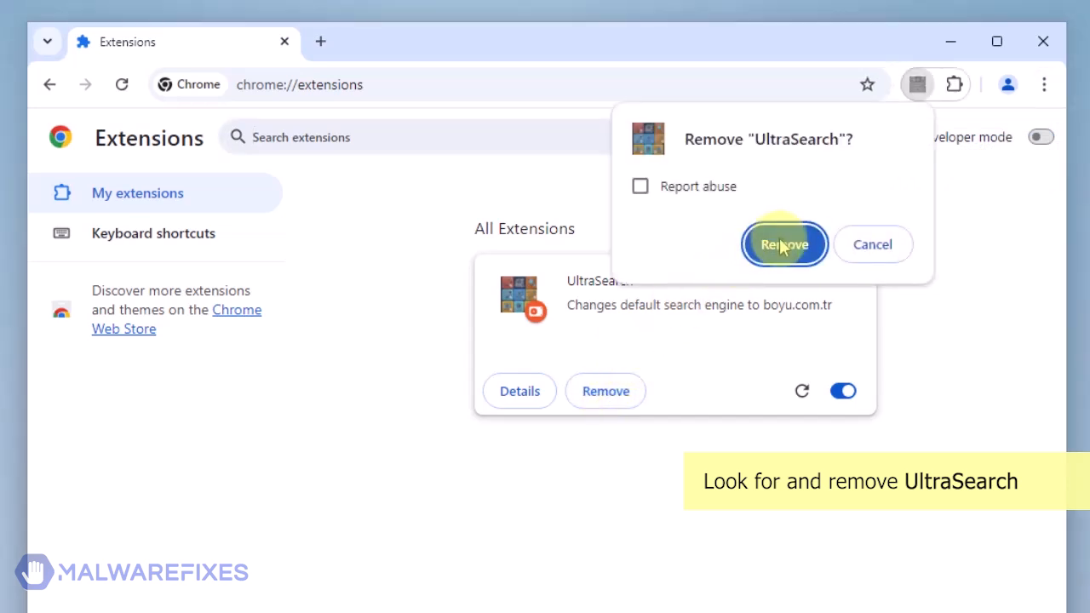
pyautogui.click(784, 246)
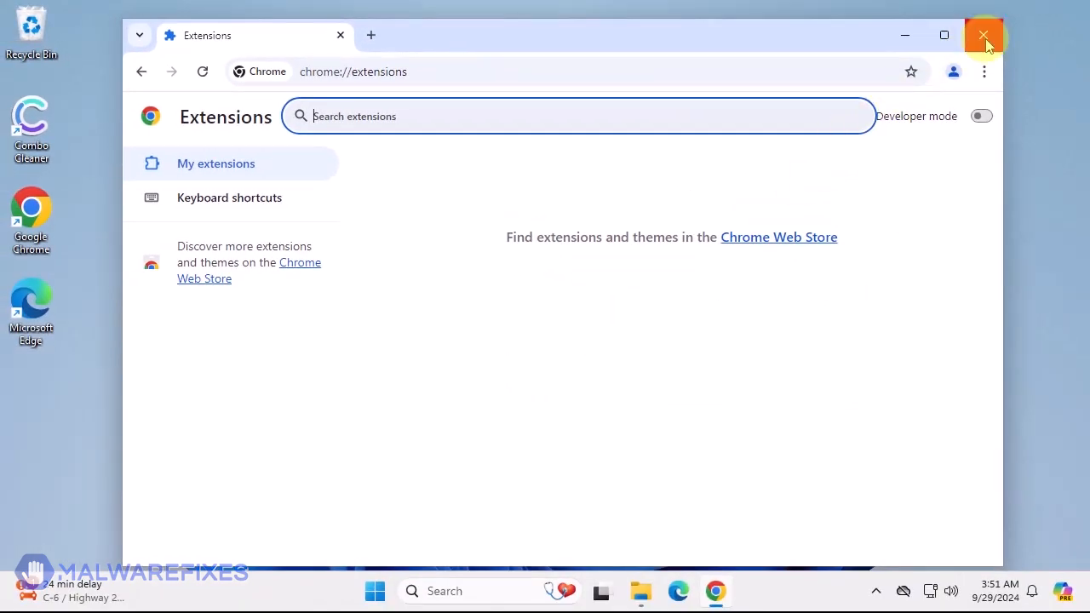
pyautogui.click(984, 34)
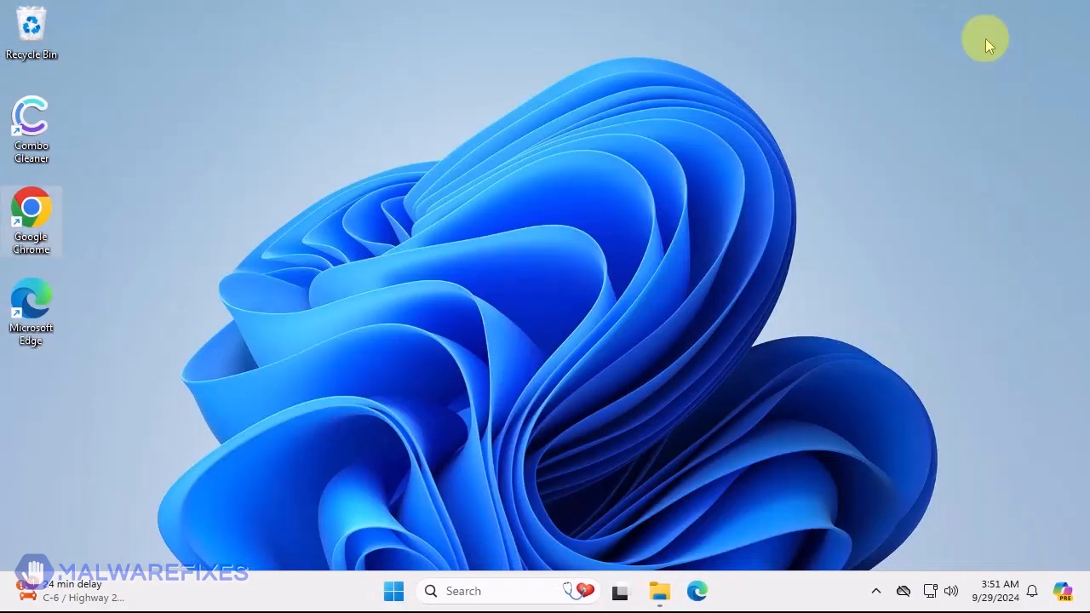